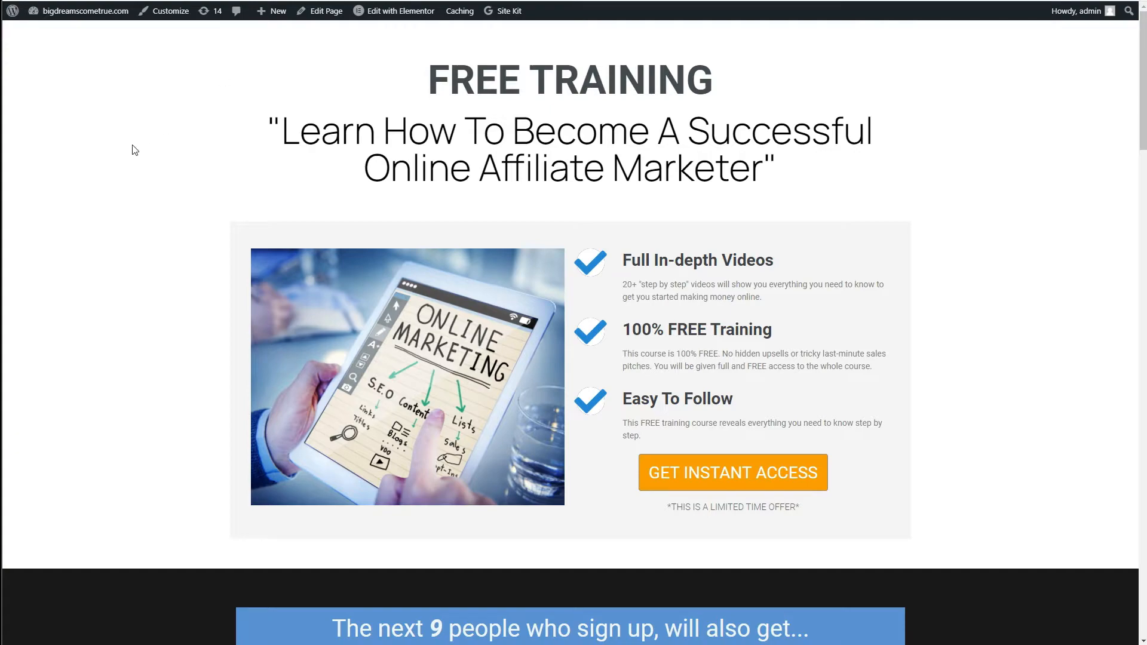
- Scroll through the WordPress free affiliate training landing page and its bonus offers section
{"action": "scroll", "scroll_direction": "down", "scroll_amount": 3}
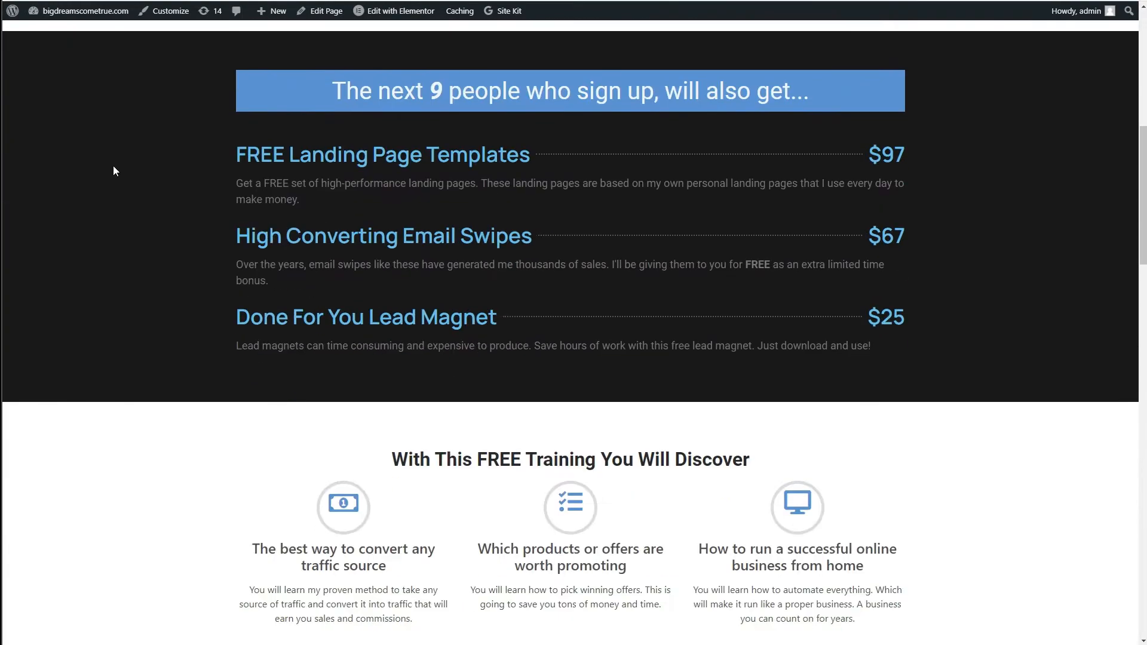
{"action": "scroll", "scroll_direction": "down", "scroll_amount": 3}
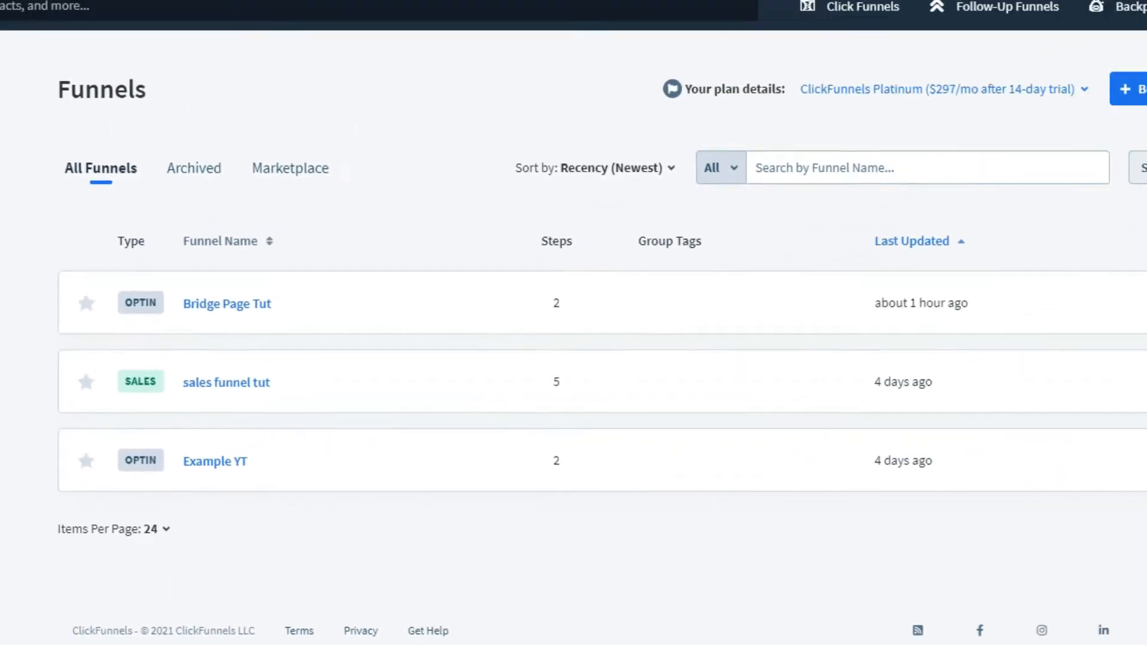
- Open the Bridge Page Tut funnel from the Funnels list
{"action": "left_click", "coordinate": [225, 303]}
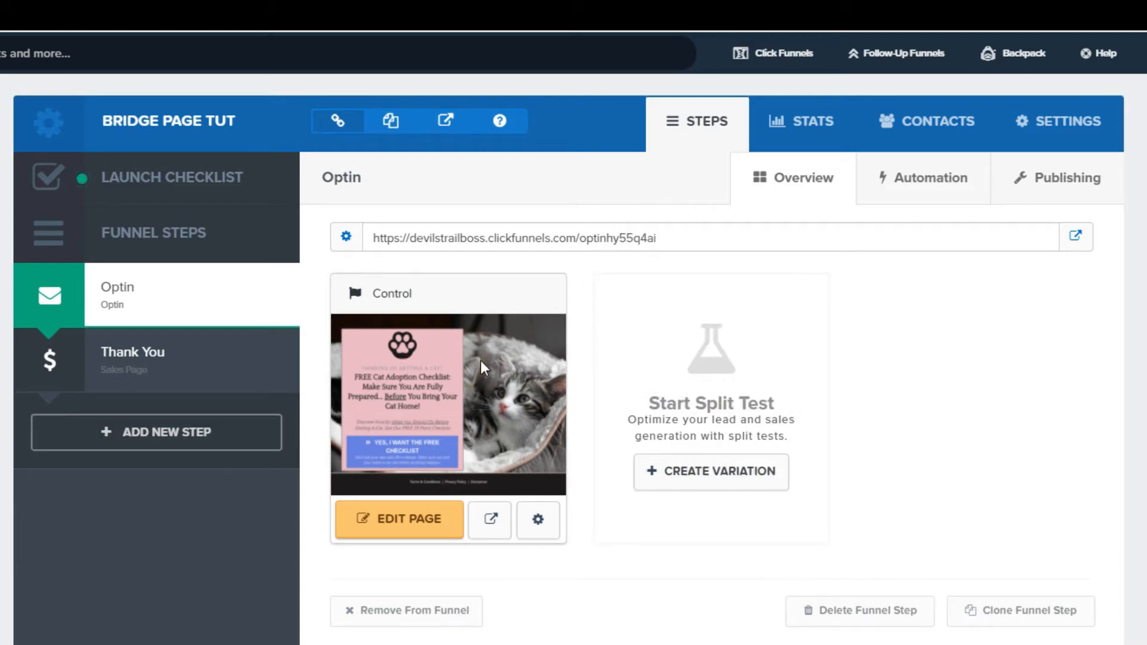
{"action": "mouse_move", "coordinate": [470, 343]}
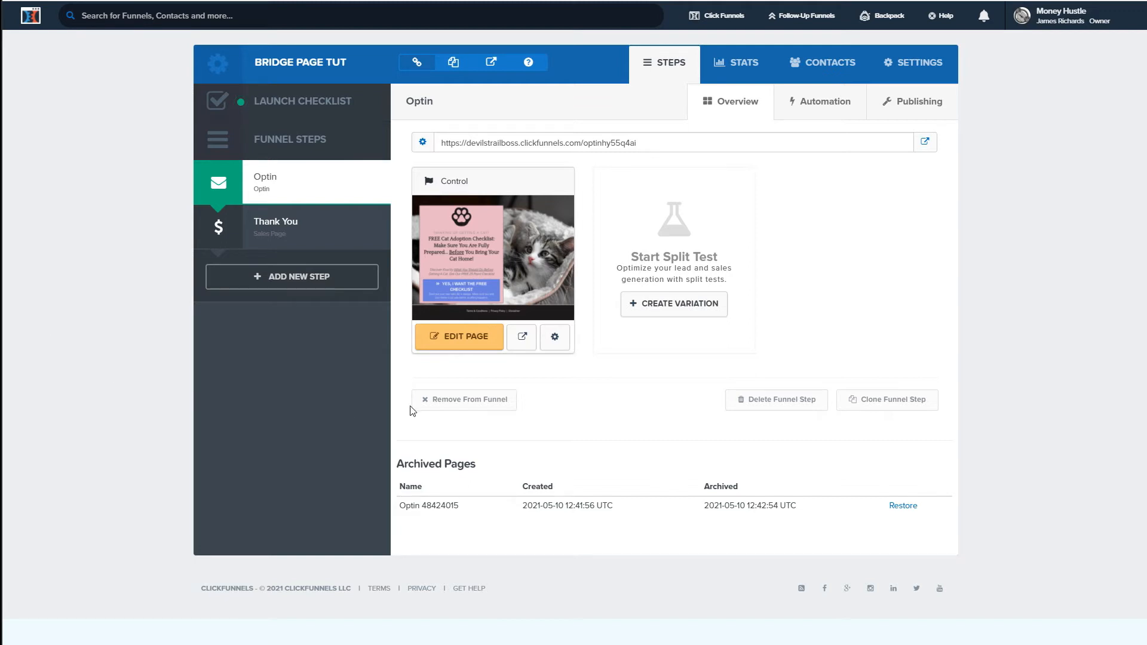
{"action": "mouse_move", "coordinate": [504, 217]}
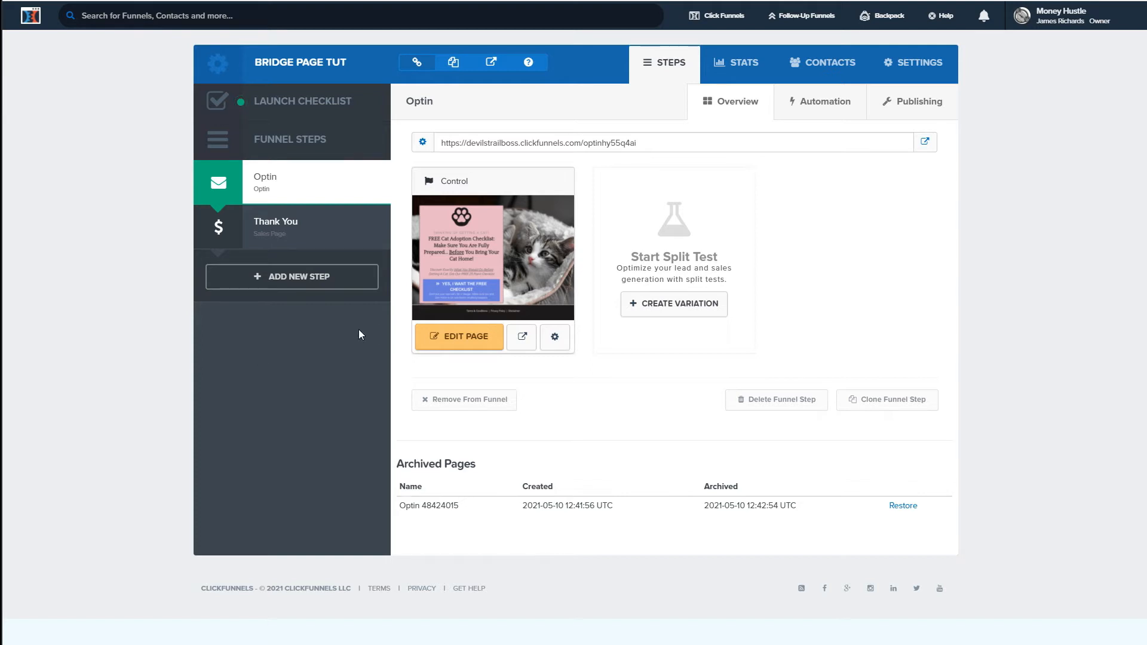
{"action": "mouse_move", "coordinate": [461, 277]}
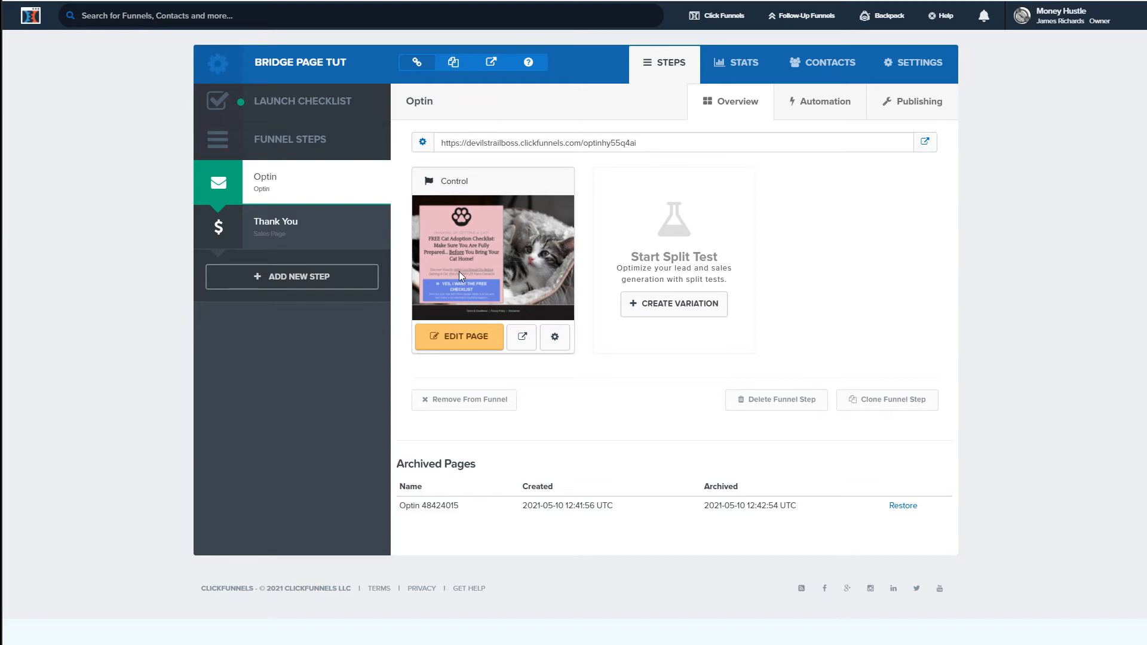
{"action": "left_click", "coordinate": [459, 336]}
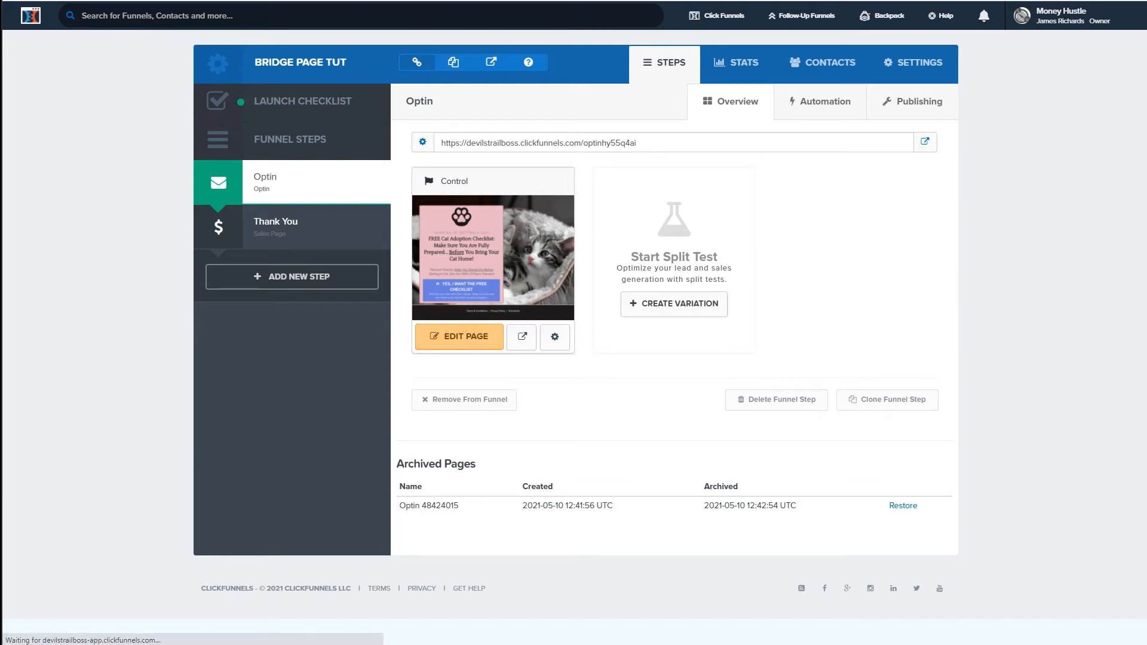
- Open the cat adoption checklist Optin page in the editor and select its main headline
{"action": "left_click", "coordinate": [459, 337]}
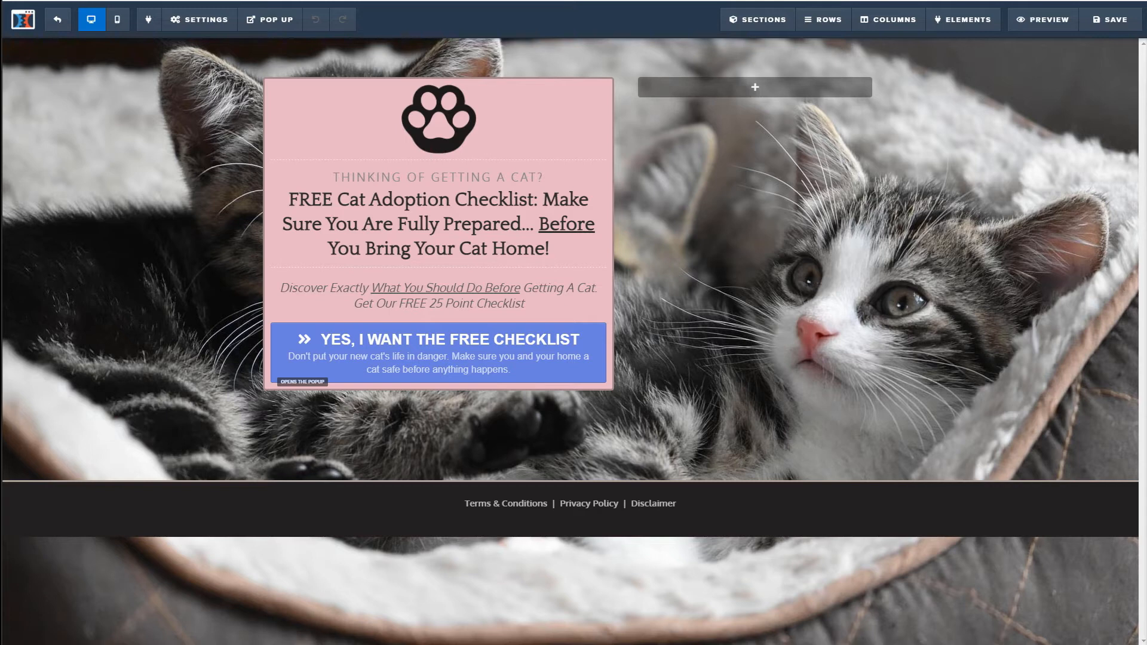
{"action": "mouse_move", "coordinate": [228, 191]}
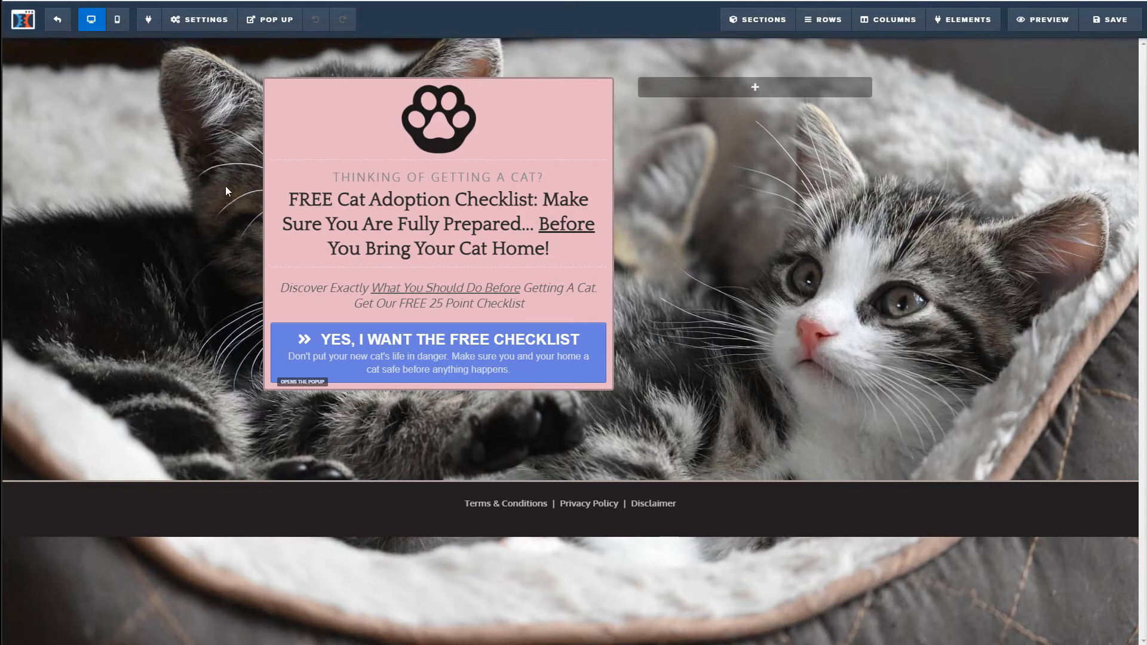
{"action": "mouse_move", "coordinate": [196, 274]}
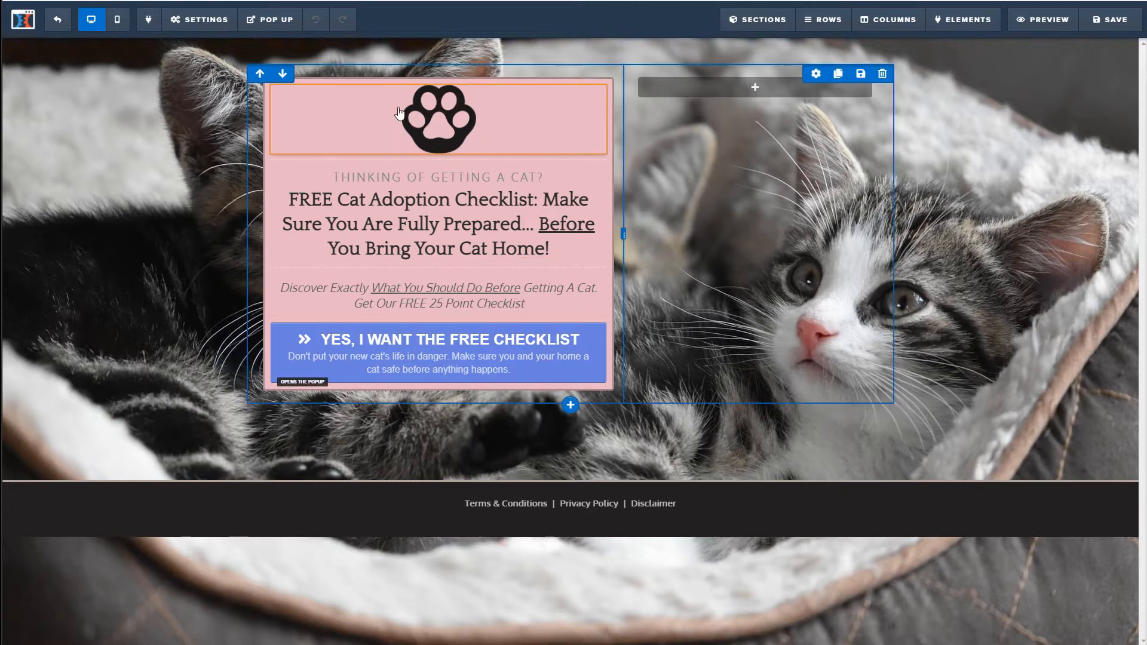
{"action": "mouse_move", "coordinate": [300, 355]}
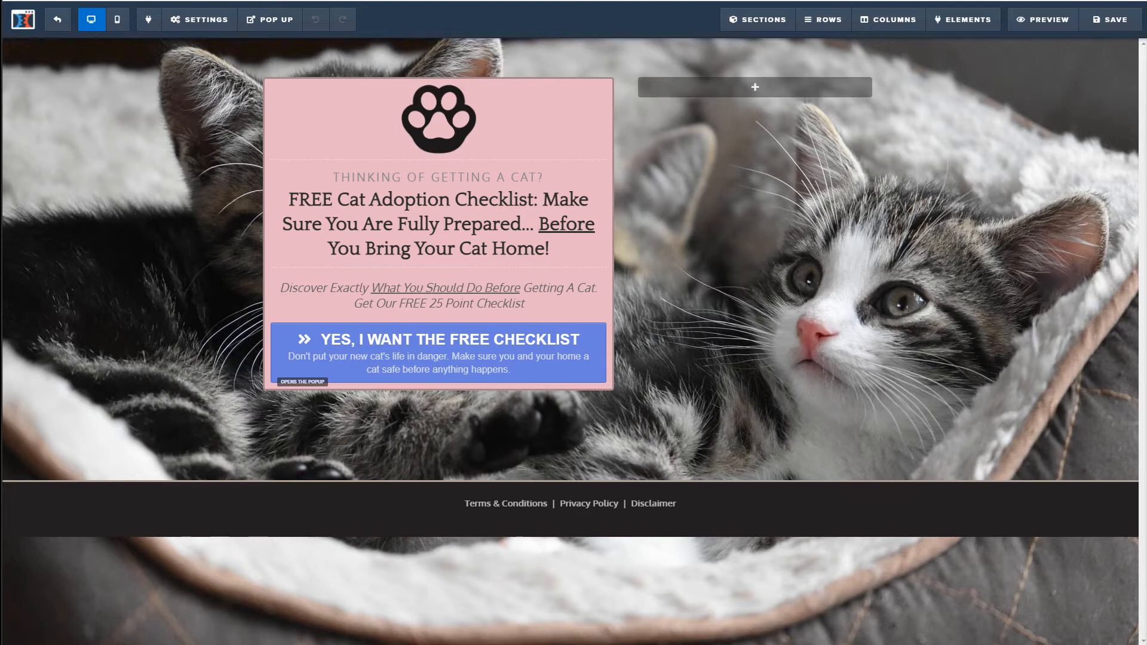
{"action": "mouse_move", "coordinate": [206, 312]}
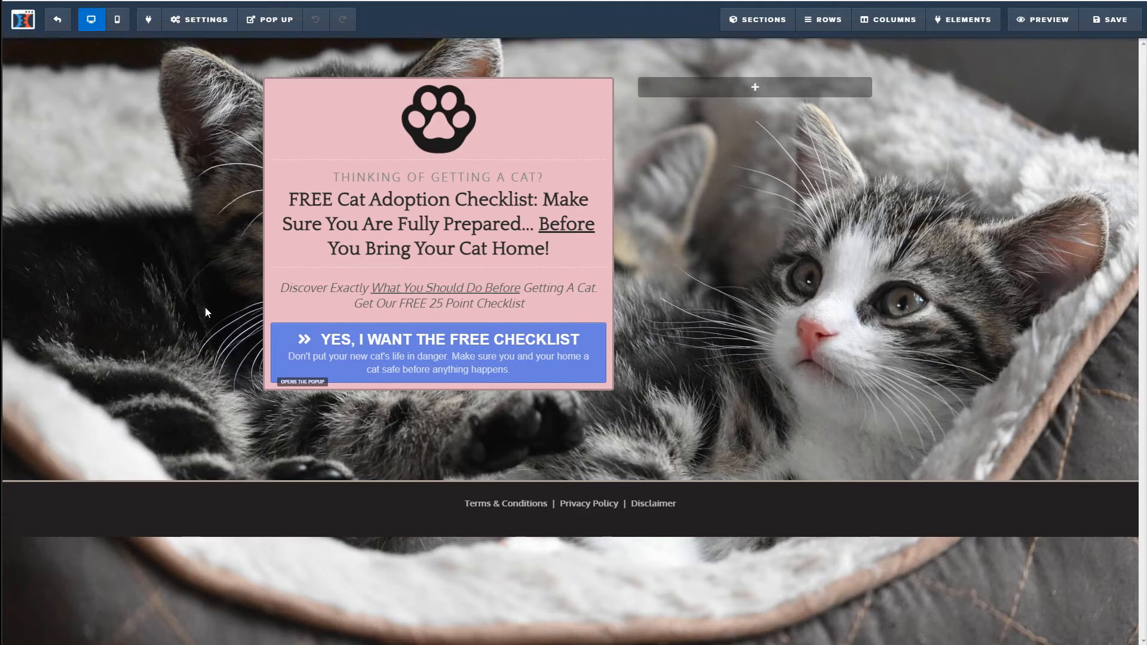
{"action": "mouse_move", "coordinate": [9, 322]}
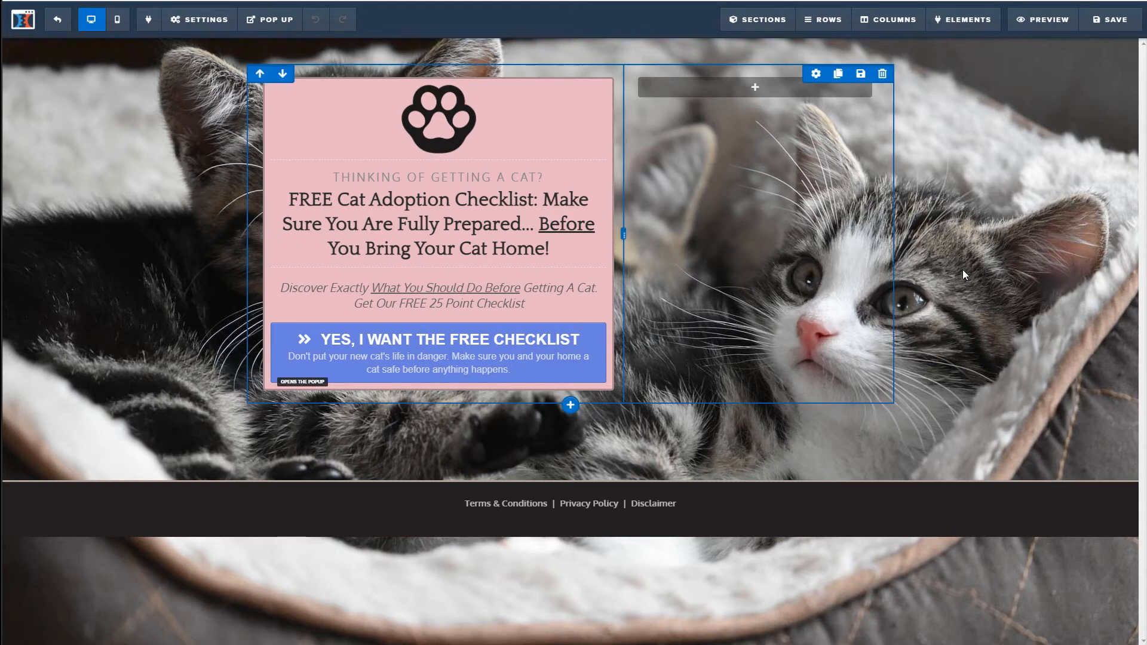
{"action": "left_click", "coordinate": [438, 224]}
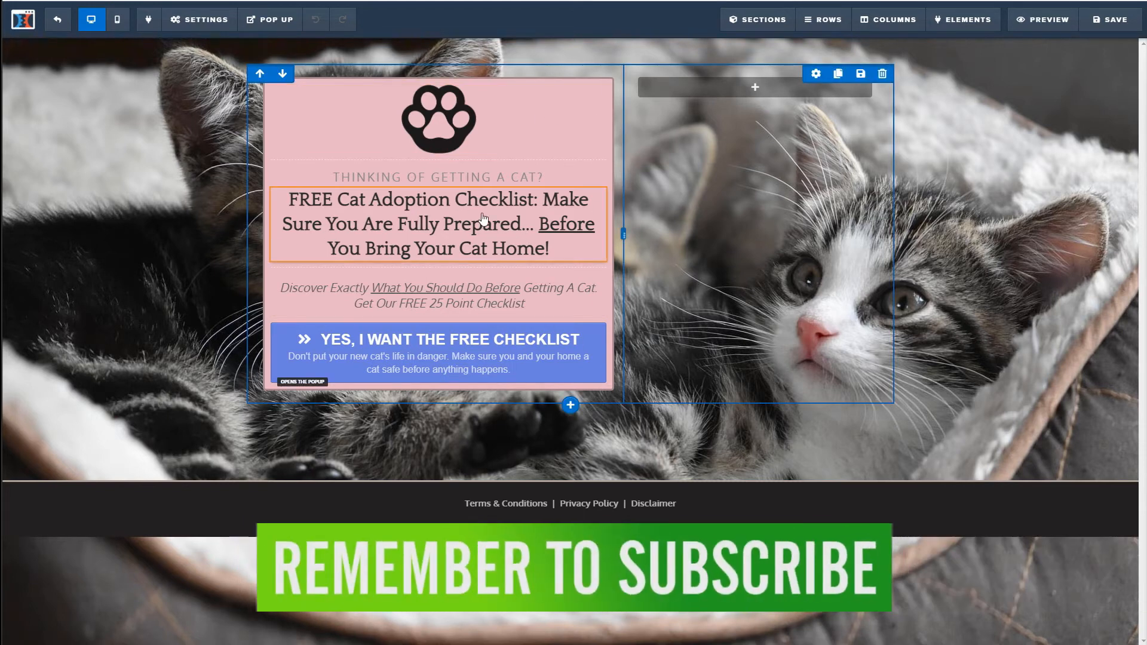
{"action": "mouse_move", "coordinate": [108, 375]}
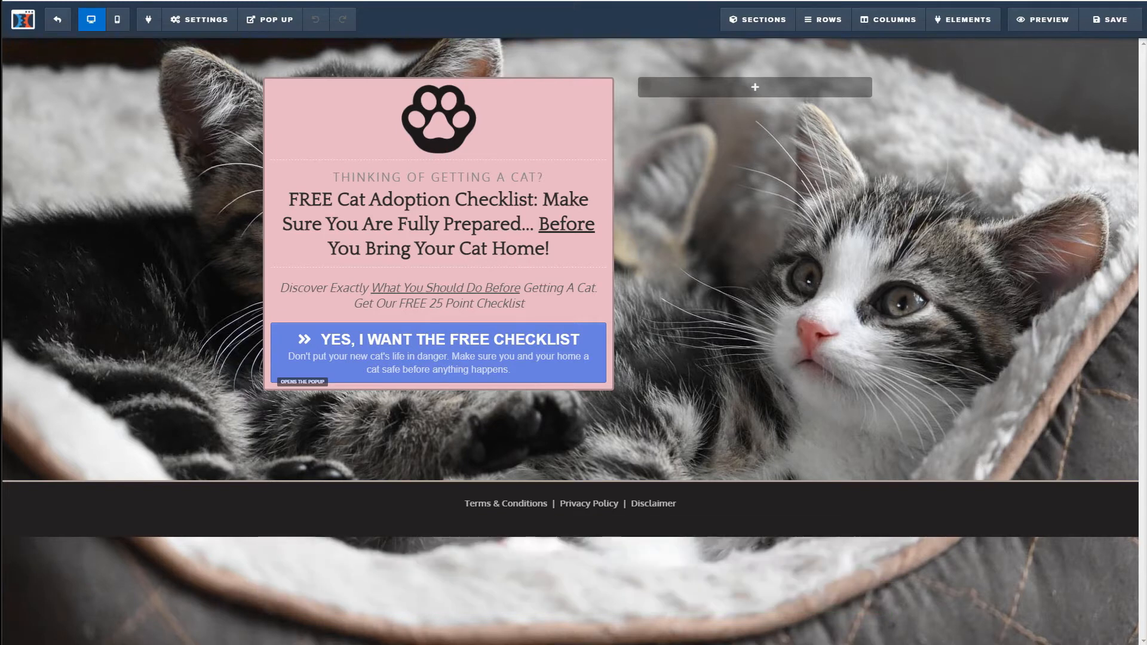
{"action": "mouse_move", "coordinate": [169, 206]}
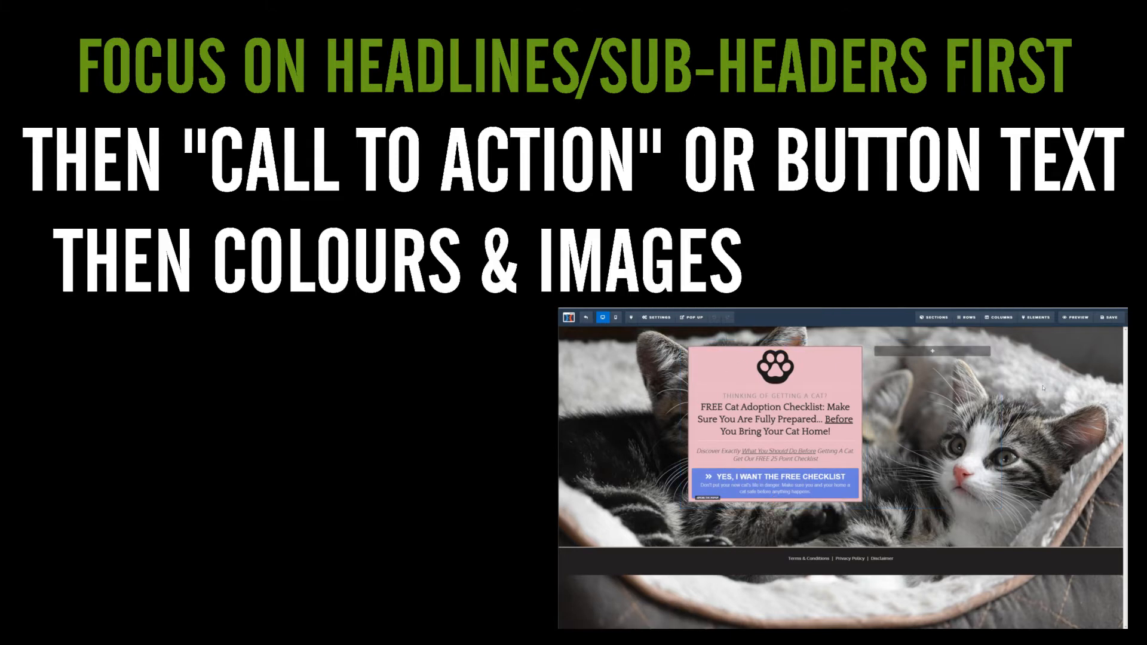
{"action": "mouse_move", "coordinate": [604, 441]}
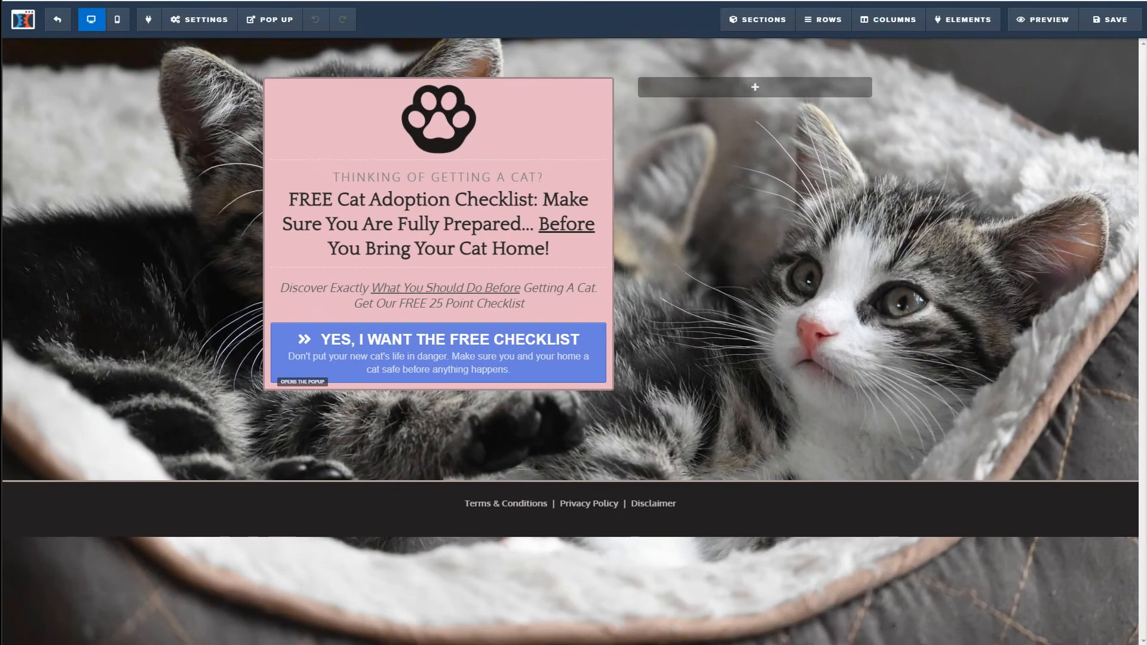
{"action": "mouse_move", "coordinate": [84, 61]}
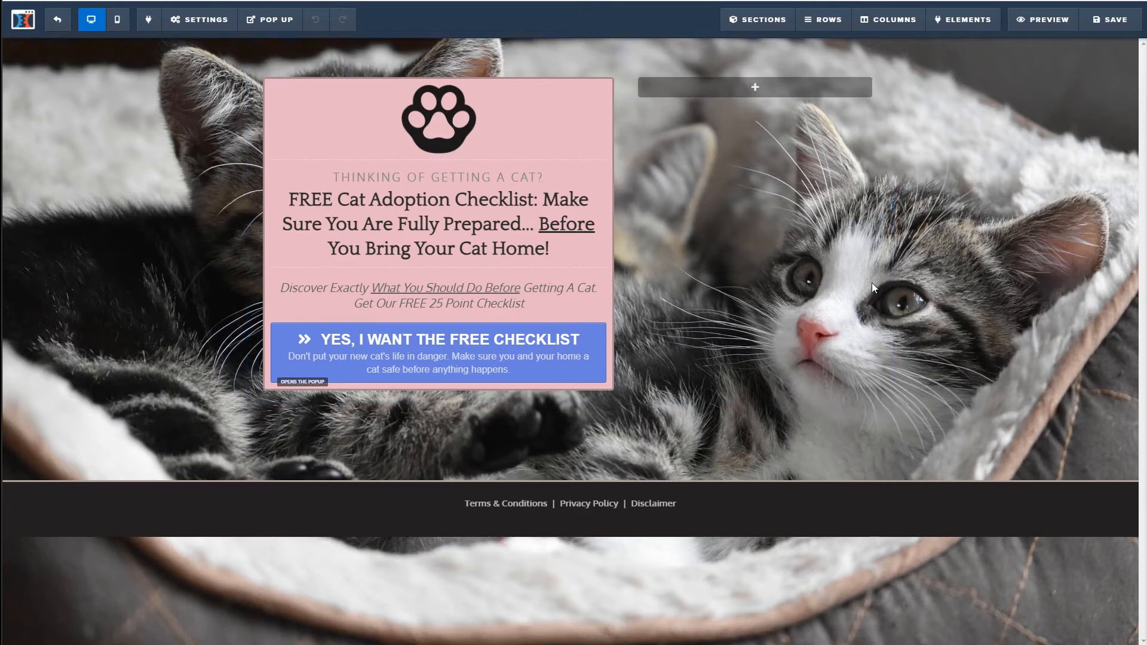
{"action": "mouse_move", "coordinate": [976, 318]}
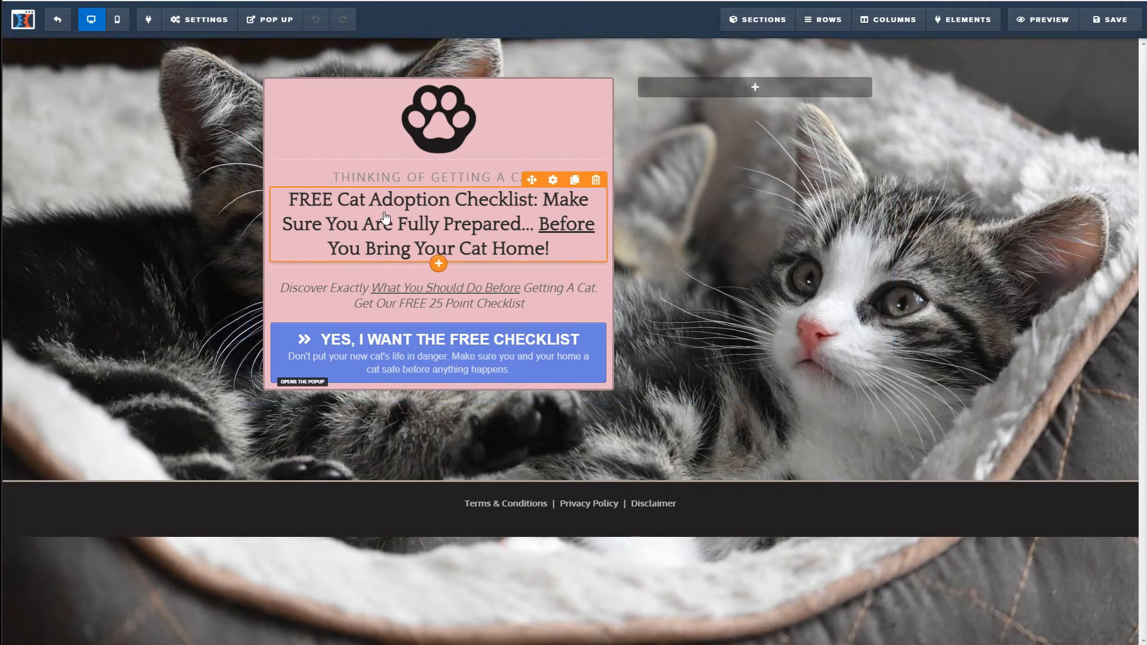
{"action": "mouse_move", "coordinate": [370, 231]}
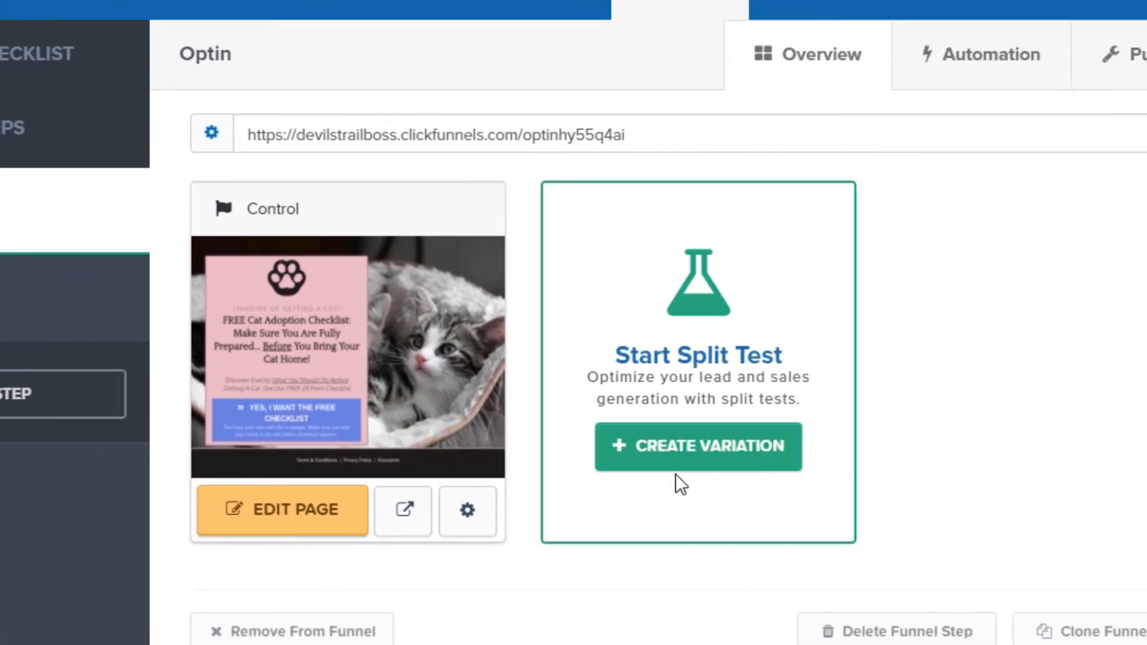
- Start creating a split-test variation from the Optin step overview
{"action": "left_click", "coordinate": [697, 446]}
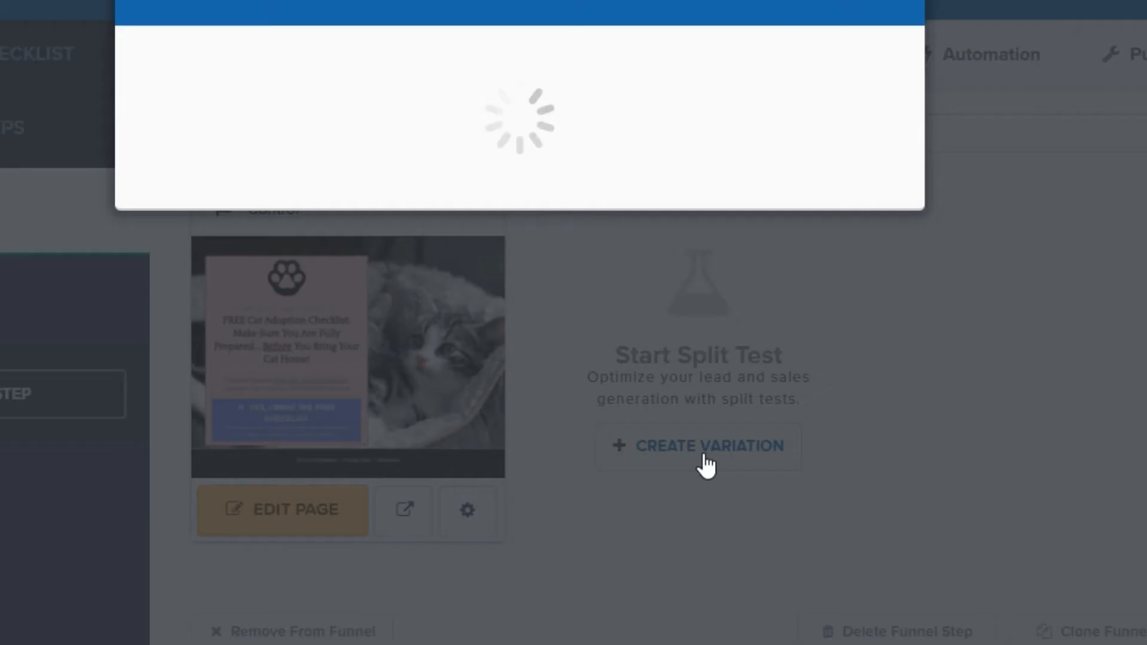
- Make the split-test variation a duplicate copy of the Optin page
{"action": "left_click", "coordinate": [697, 447]}
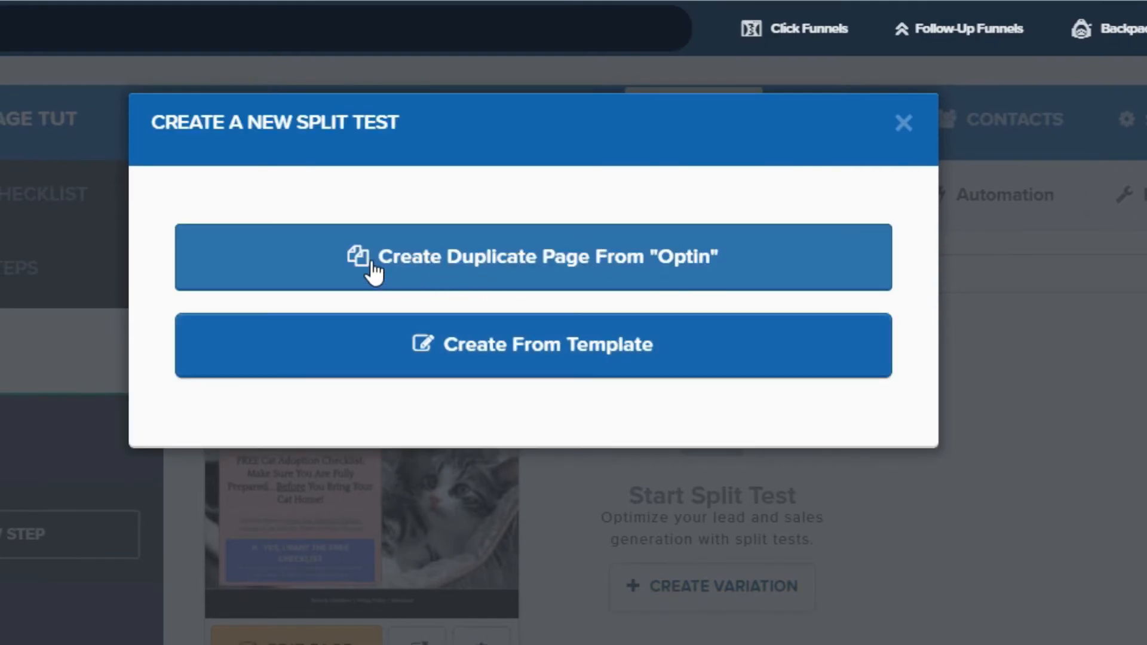
{"action": "mouse_move", "coordinate": [505, 531]}
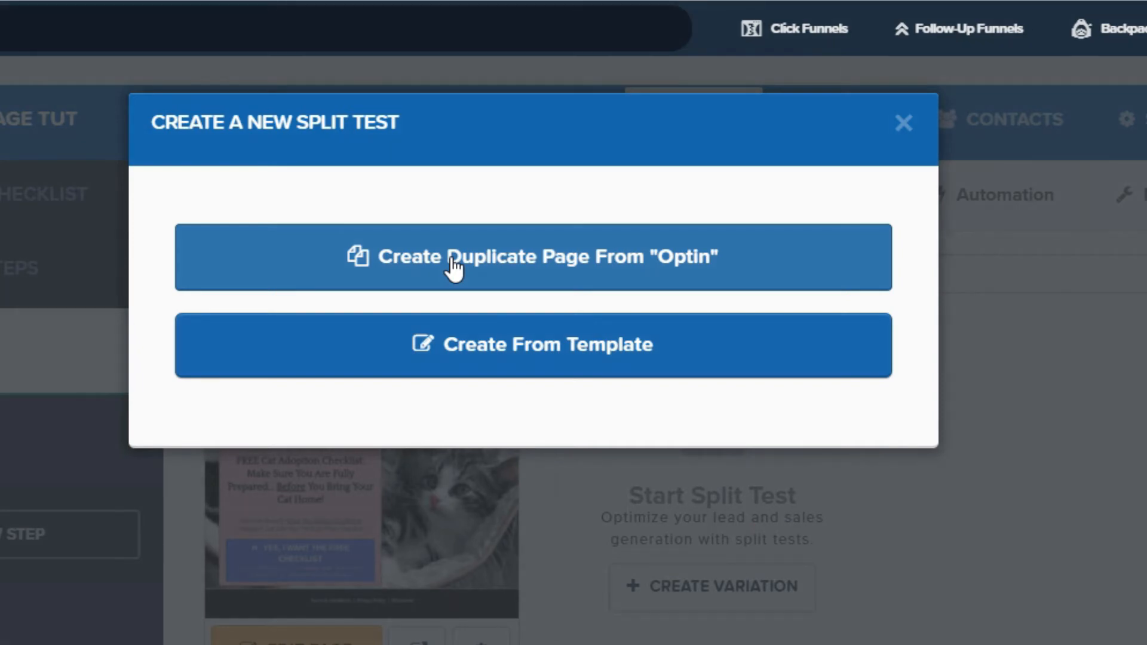
{"action": "mouse_move", "coordinate": [503, 264]}
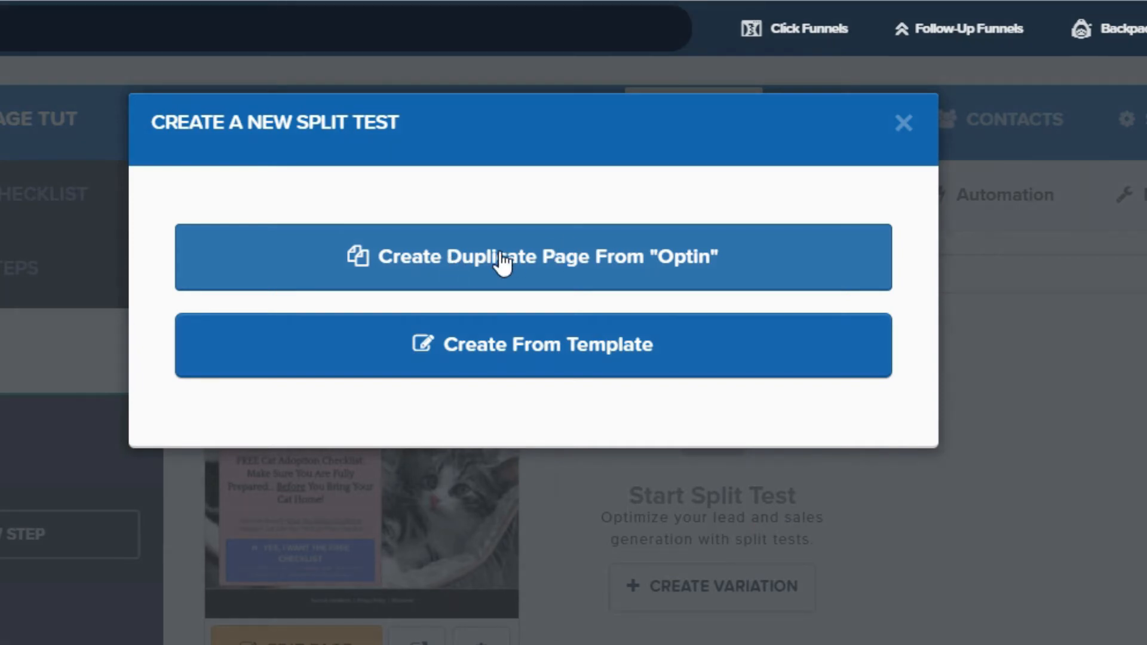
{"action": "mouse_move", "coordinate": [474, 359]}
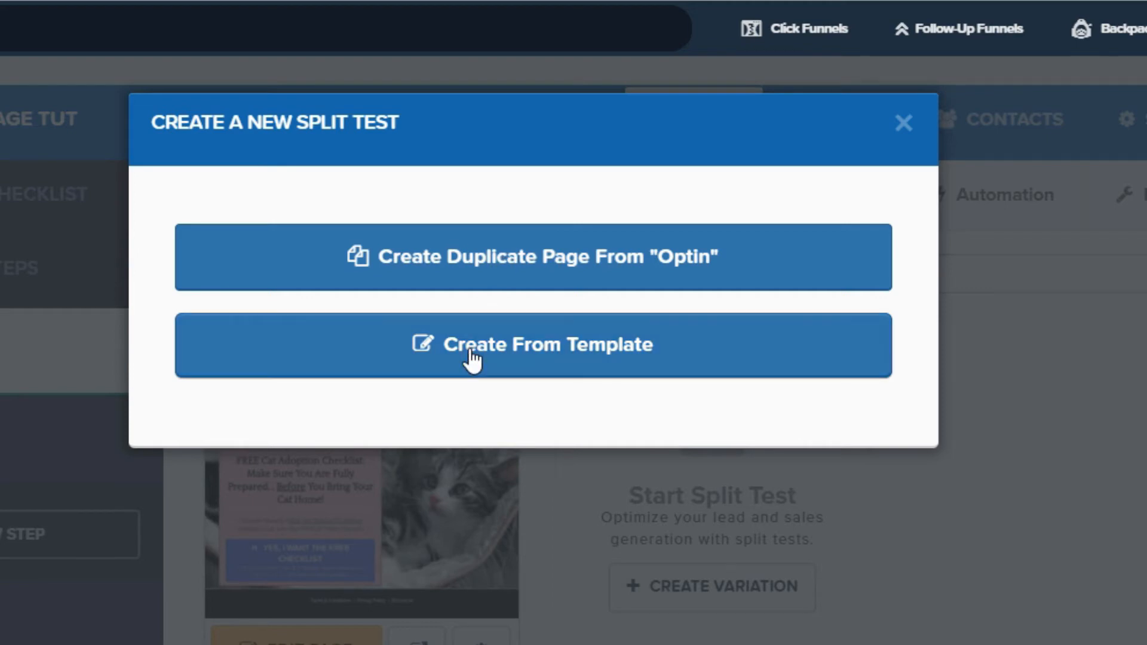
{"action": "mouse_move", "coordinate": [375, 573]}
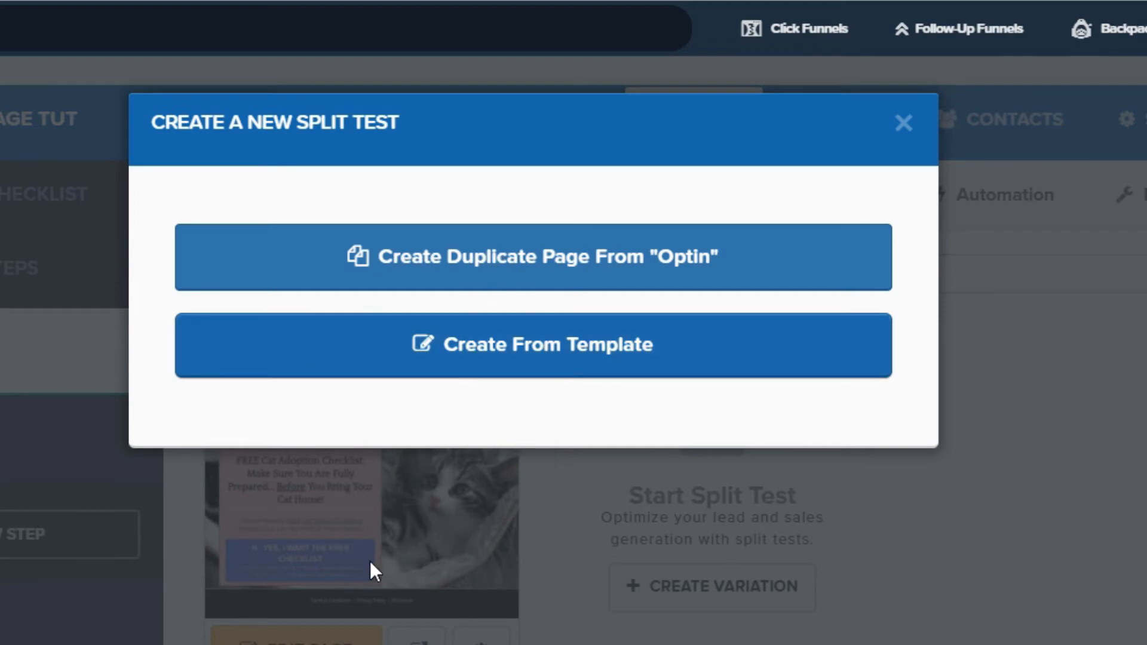
{"action": "mouse_move", "coordinate": [469, 593]}
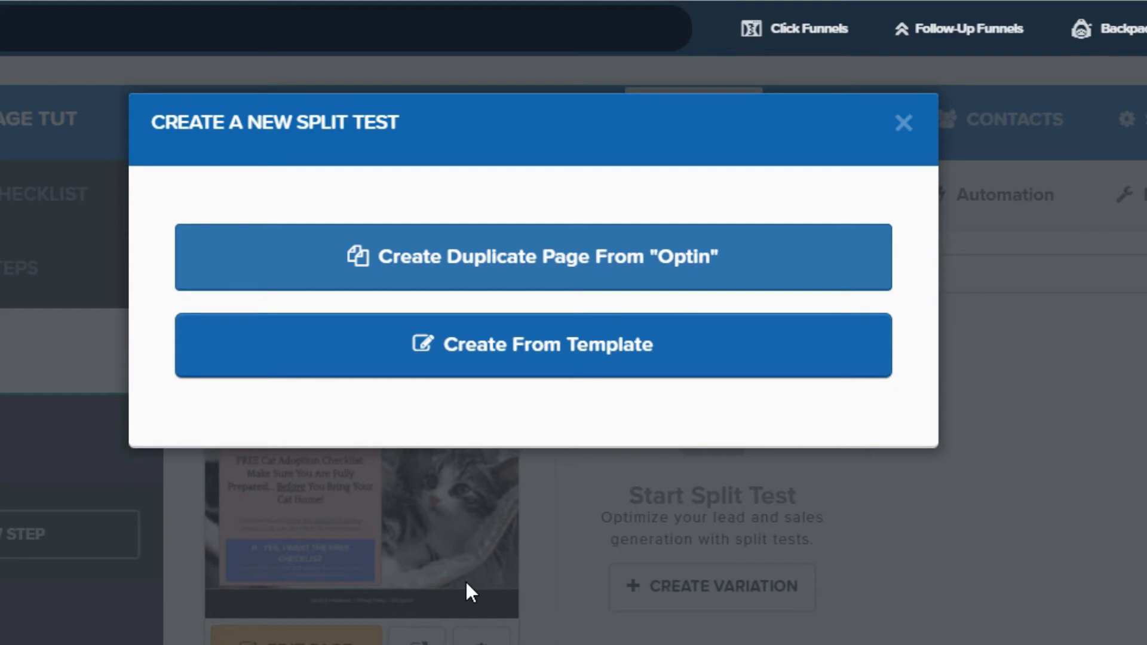
{"action": "mouse_move", "coordinate": [501, 364]}
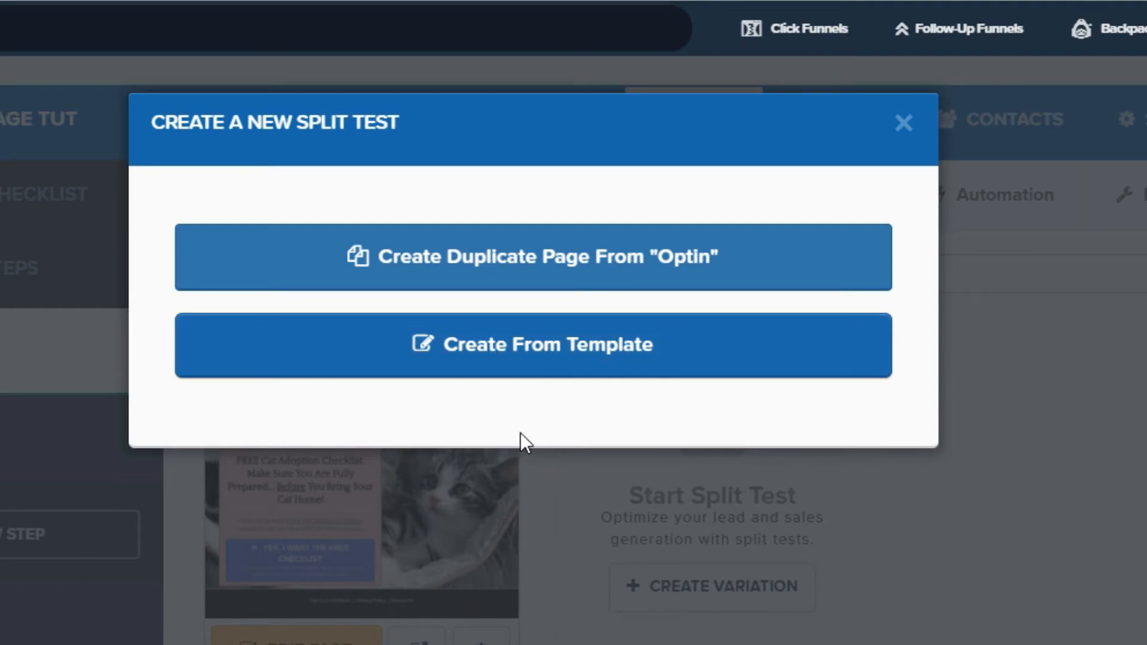
{"action": "mouse_move", "coordinate": [101, 474]}
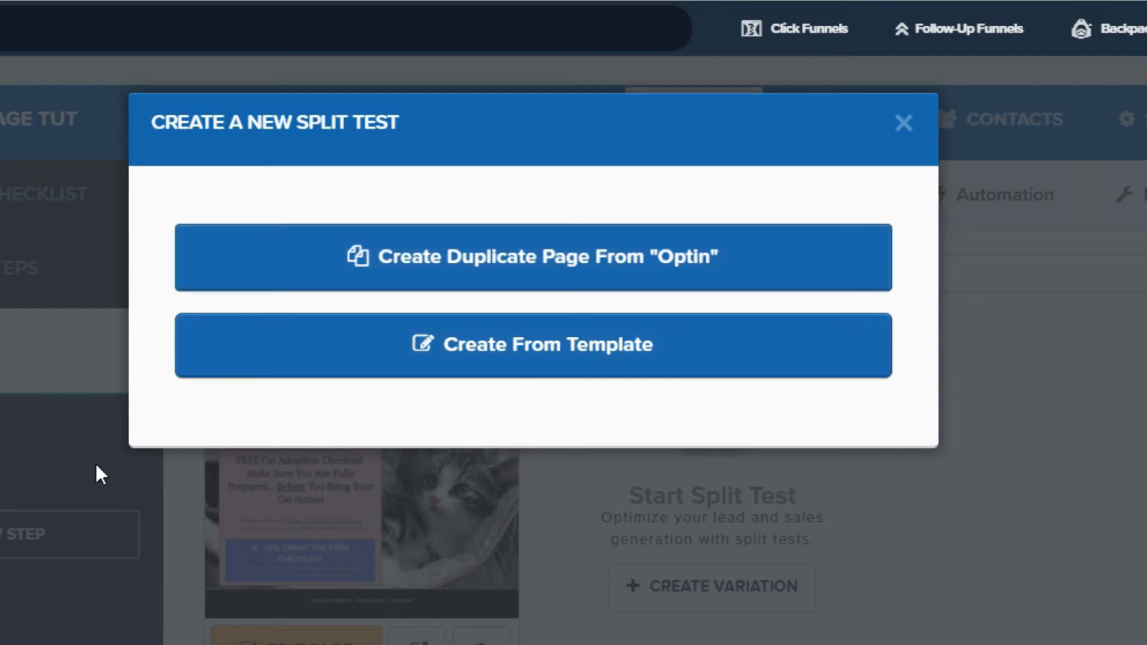
{"action": "mouse_move", "coordinate": [212, 446]}
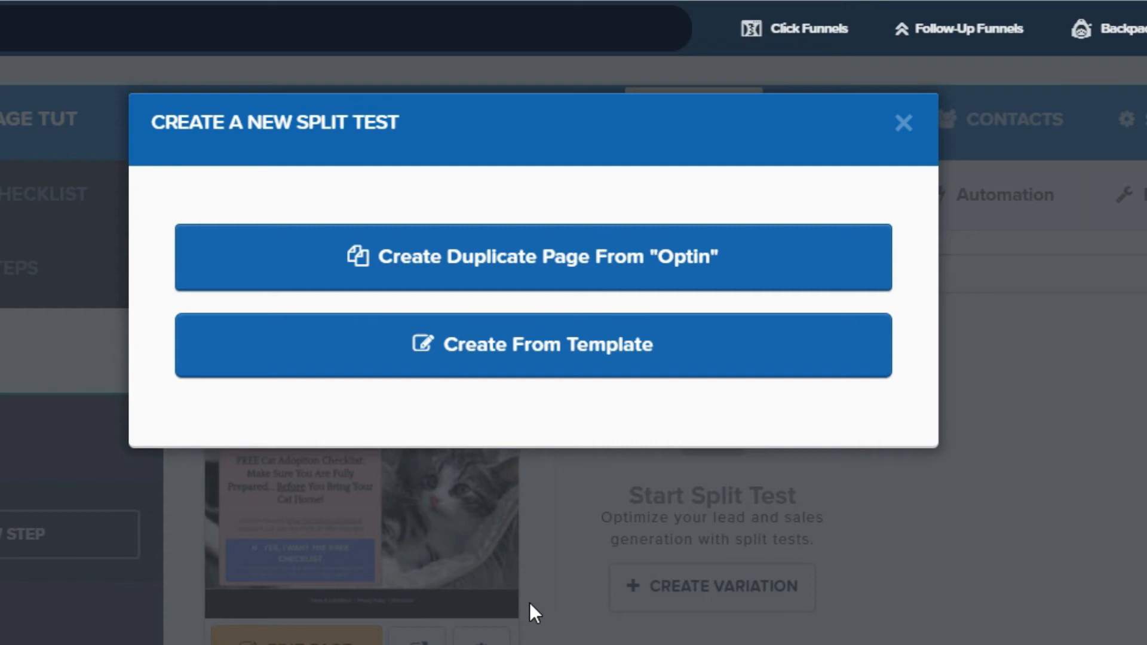
{"action": "mouse_move", "coordinate": [548, 593]}
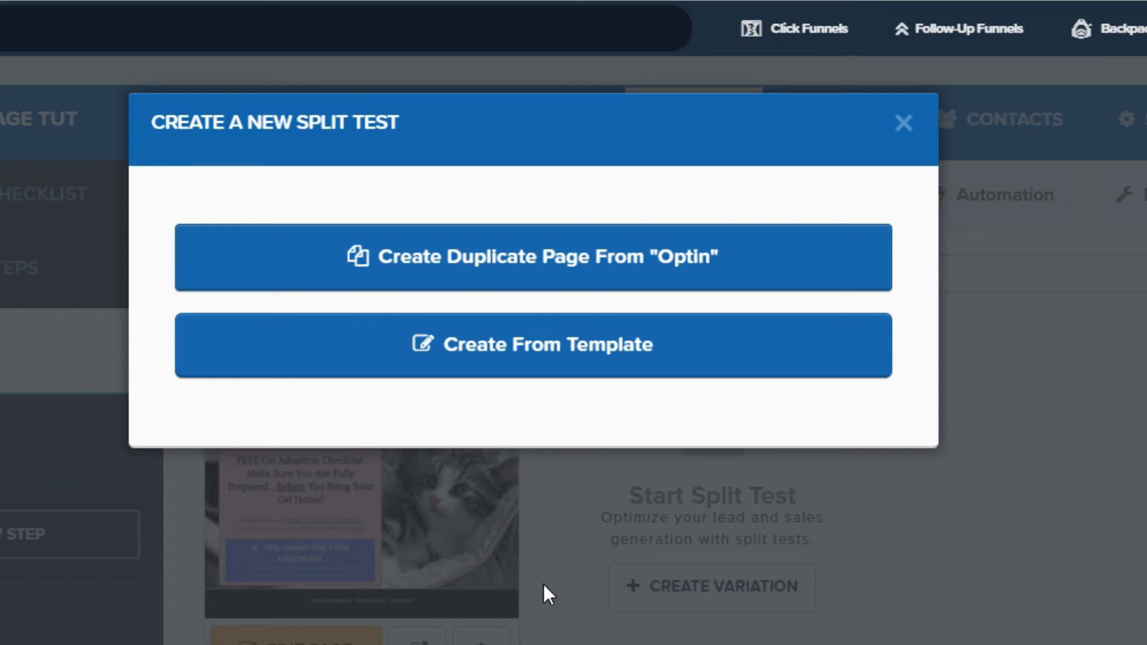
{"action": "mouse_move", "coordinate": [457, 417]}
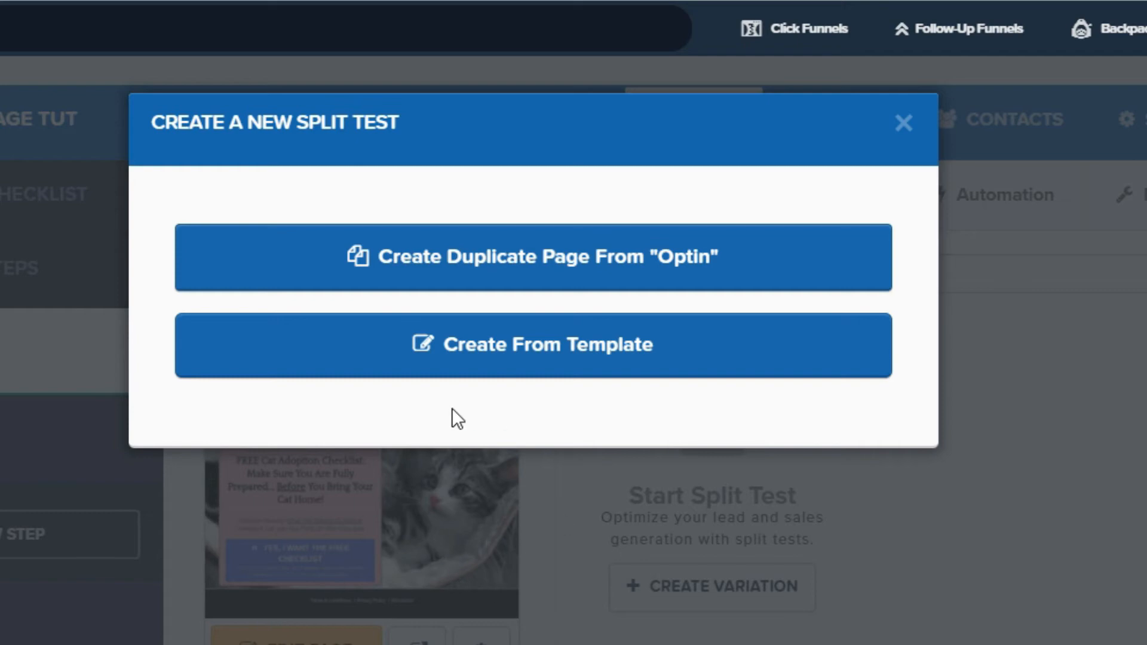
{"action": "mouse_move", "coordinate": [371, 575]}
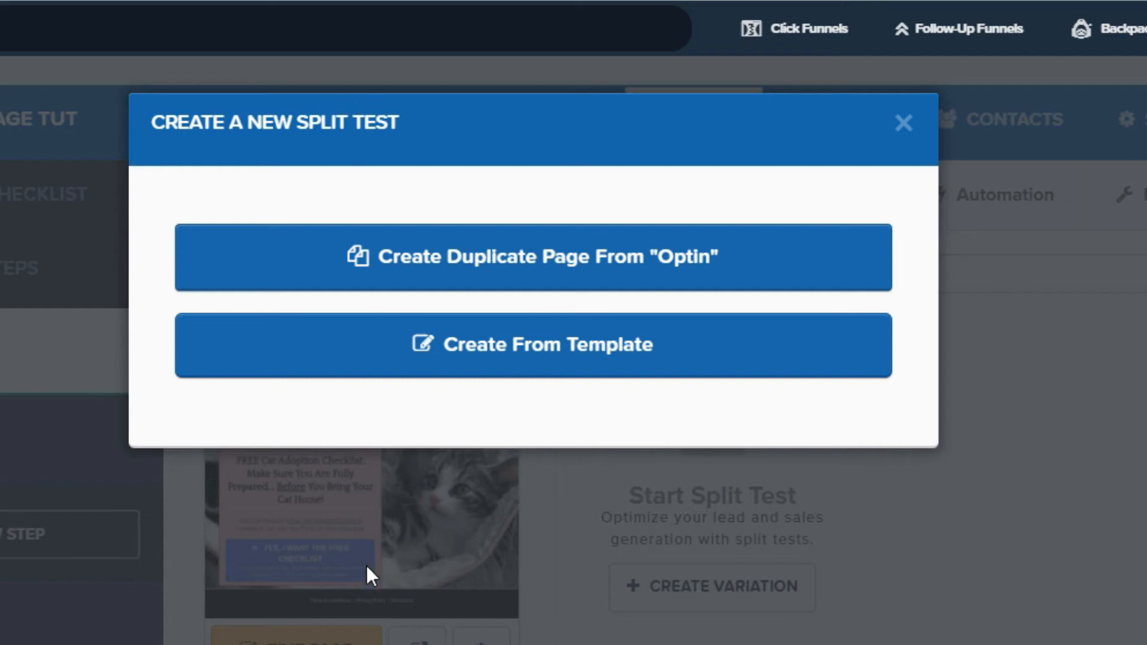
{"action": "mouse_move", "coordinate": [348, 284]}
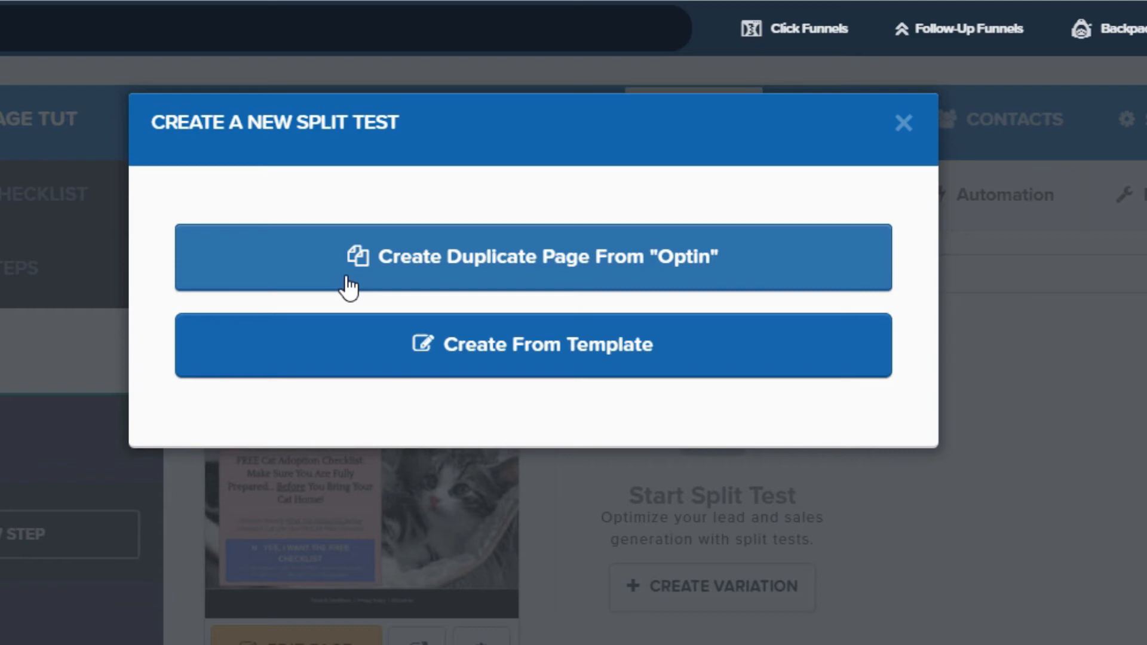
{"action": "mouse_move", "coordinate": [347, 328]}
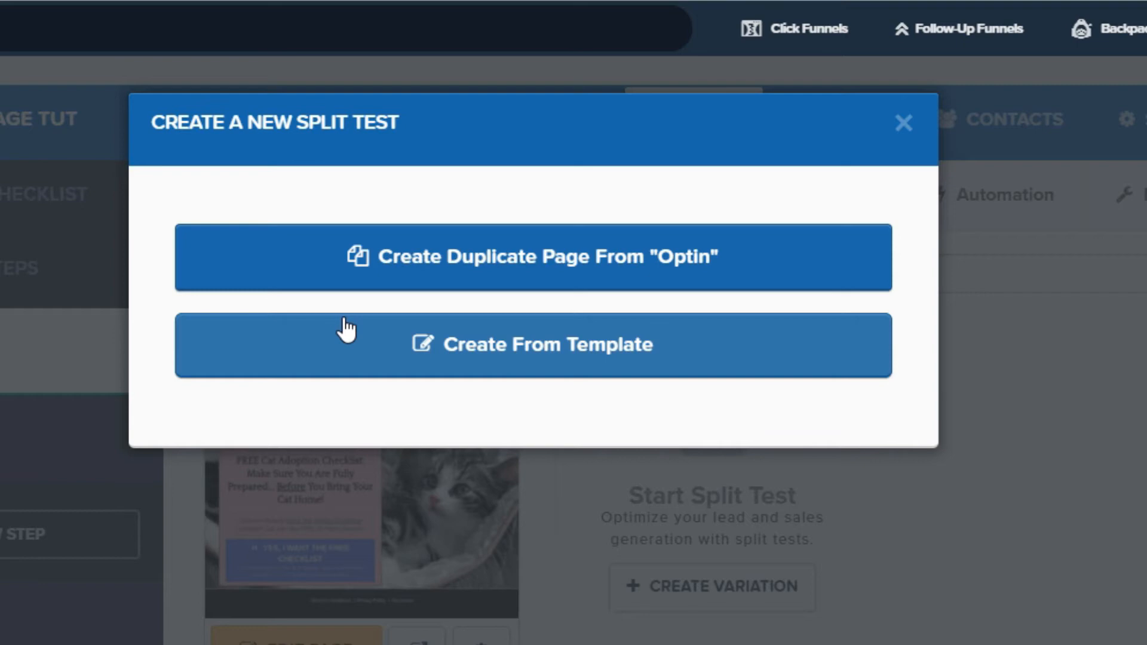
{"action": "mouse_move", "coordinate": [364, 316]}
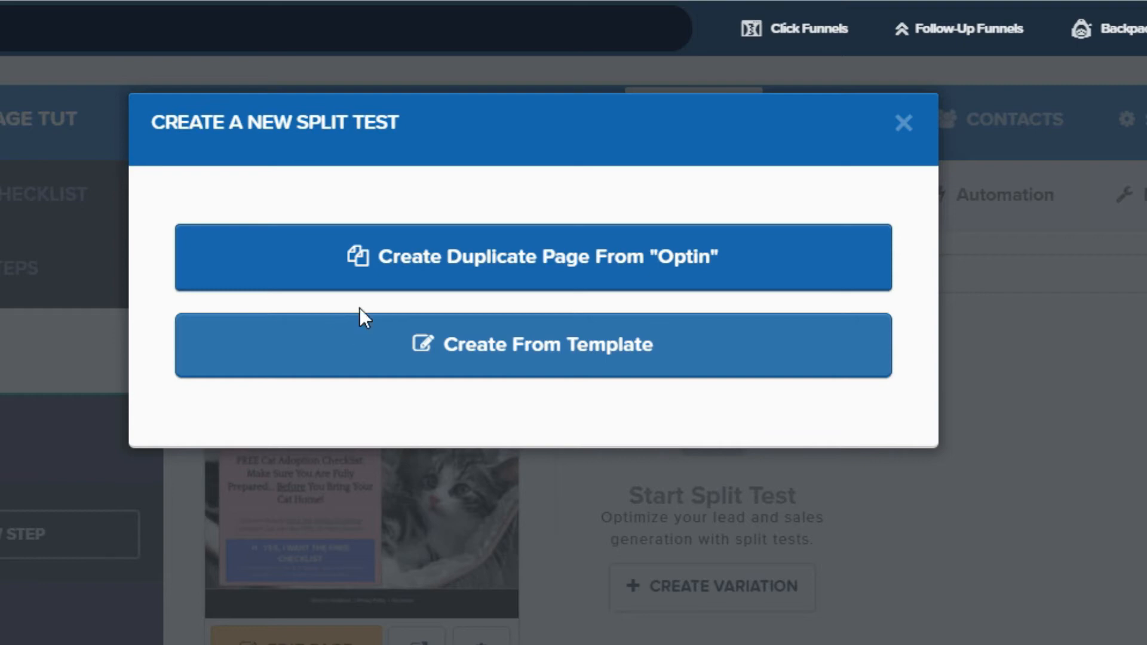
{"action": "mouse_move", "coordinate": [433, 277]}
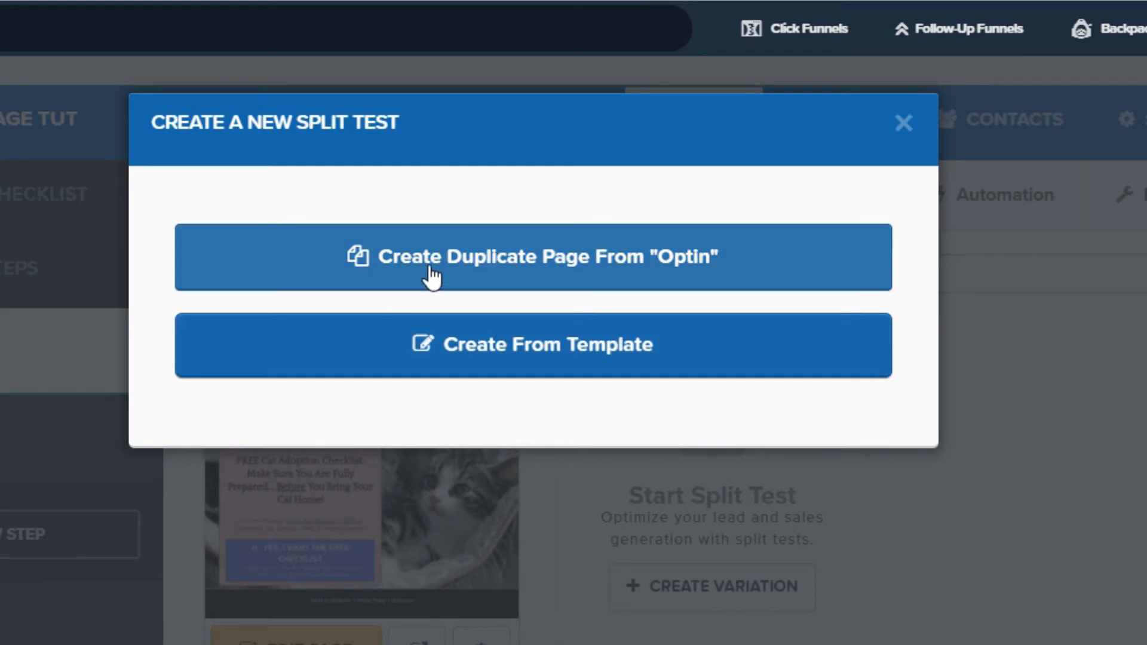
{"action": "mouse_move", "coordinate": [727, 281]}
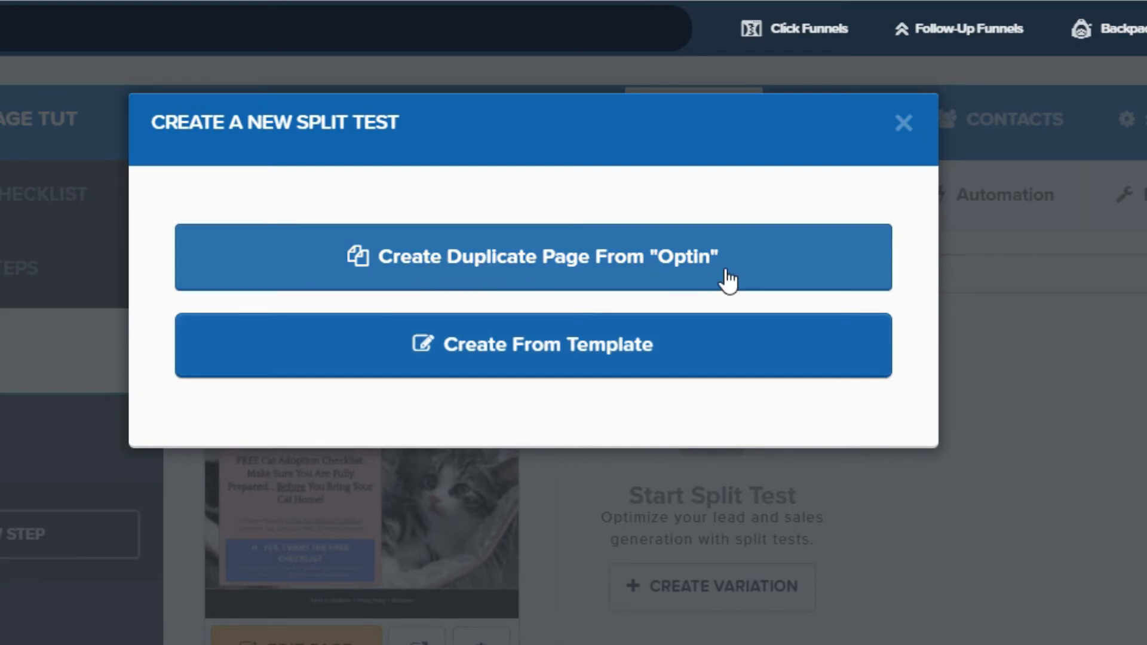
{"action": "left_click", "coordinate": [532, 257]}
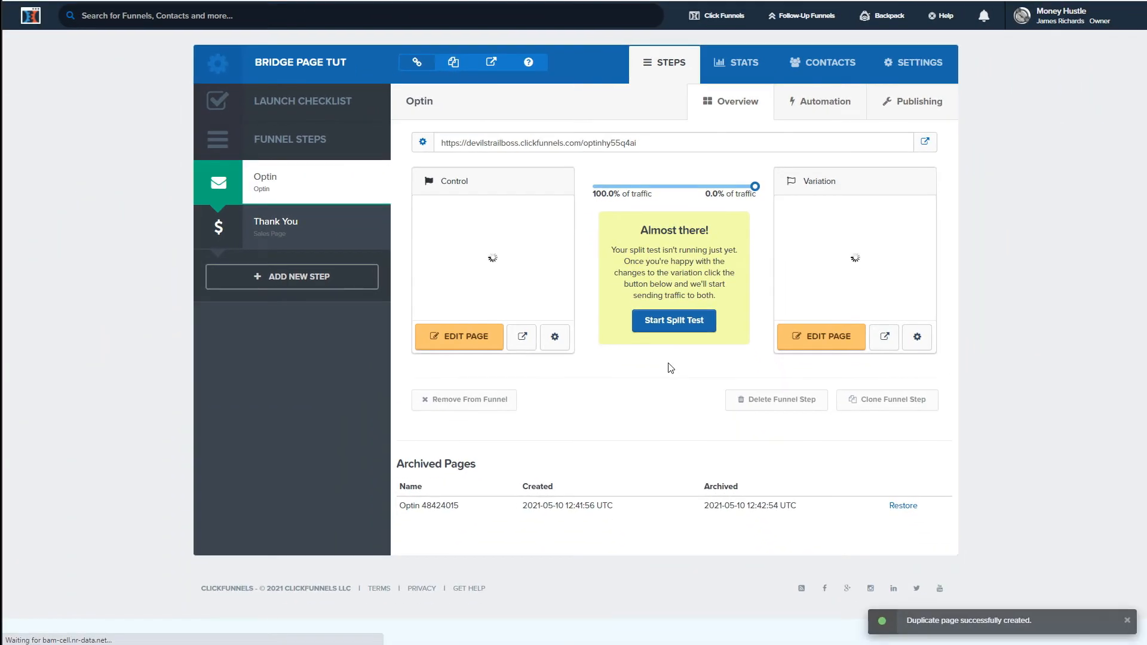
- Set Optin traffic to 50% control and 50% variation, then apply the change
{"action": "left_click_drag", "start_coordinate": [757, 186], "coordinate": [740, 187]}
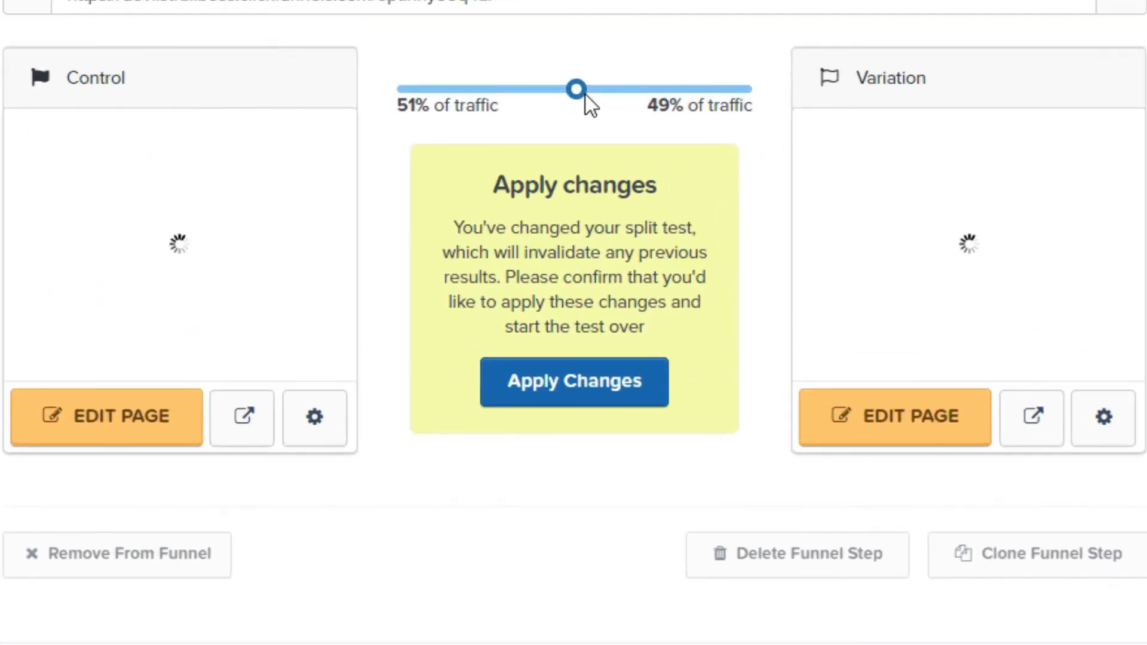
{"action": "left_click_drag", "start_coordinate": [578, 89], "coordinate": [573, 89]}
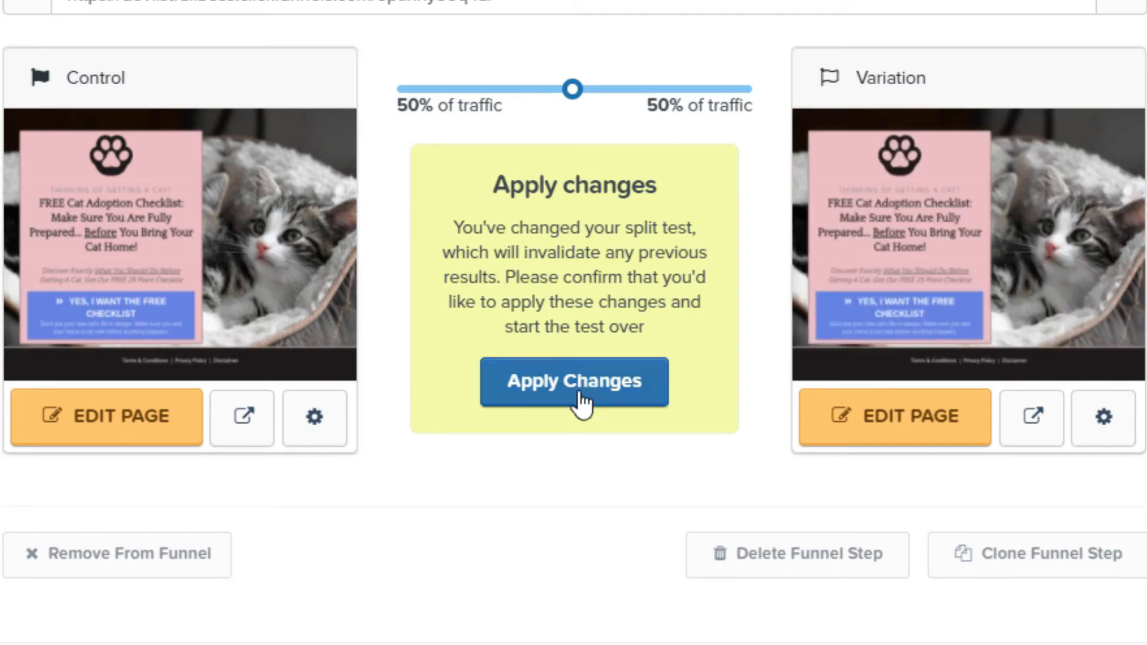
{"action": "left_click", "coordinate": [574, 381]}
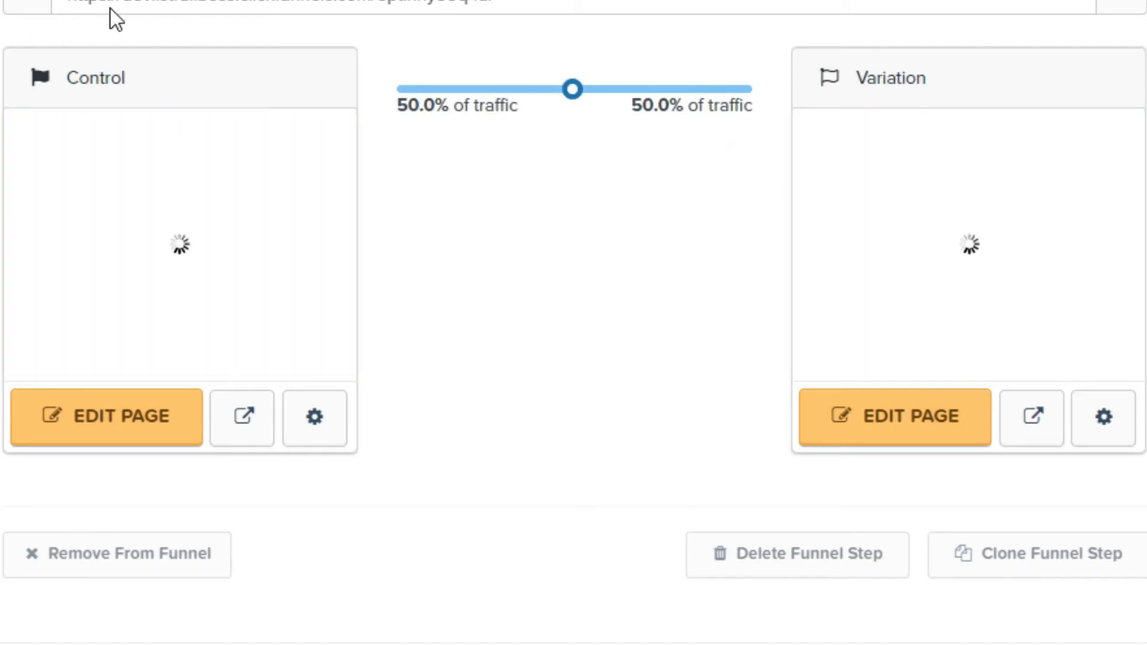
{"action": "mouse_move", "coordinate": [159, 136]}
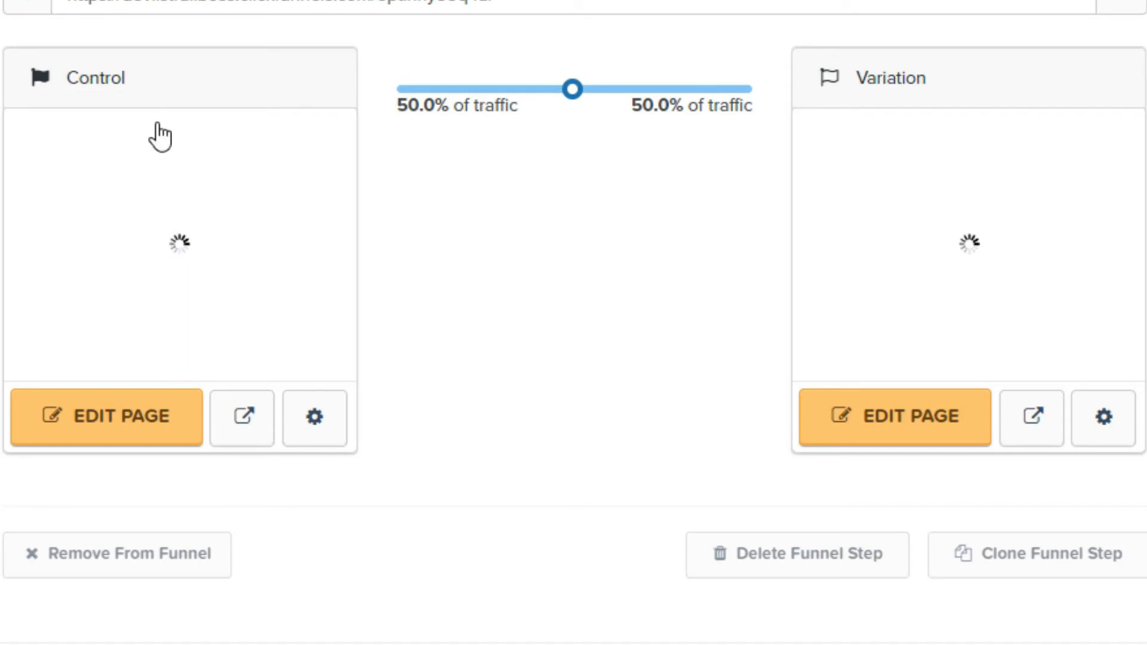
{"action": "mouse_move", "coordinate": [547, 395]}
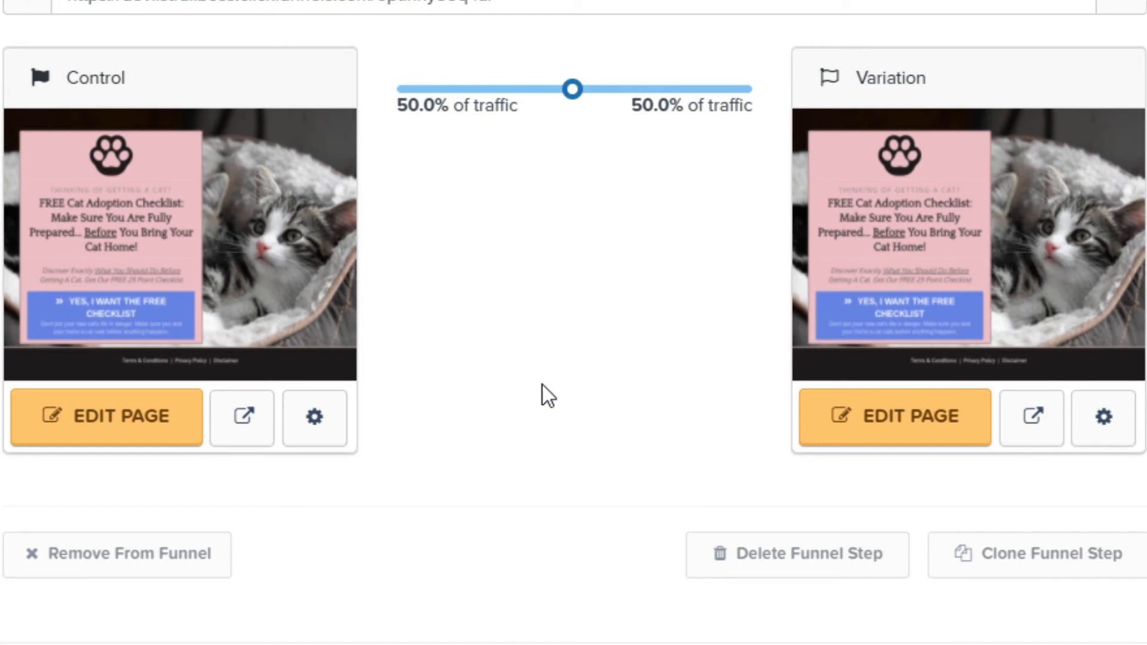
{"action": "mouse_move", "coordinate": [531, 426]}
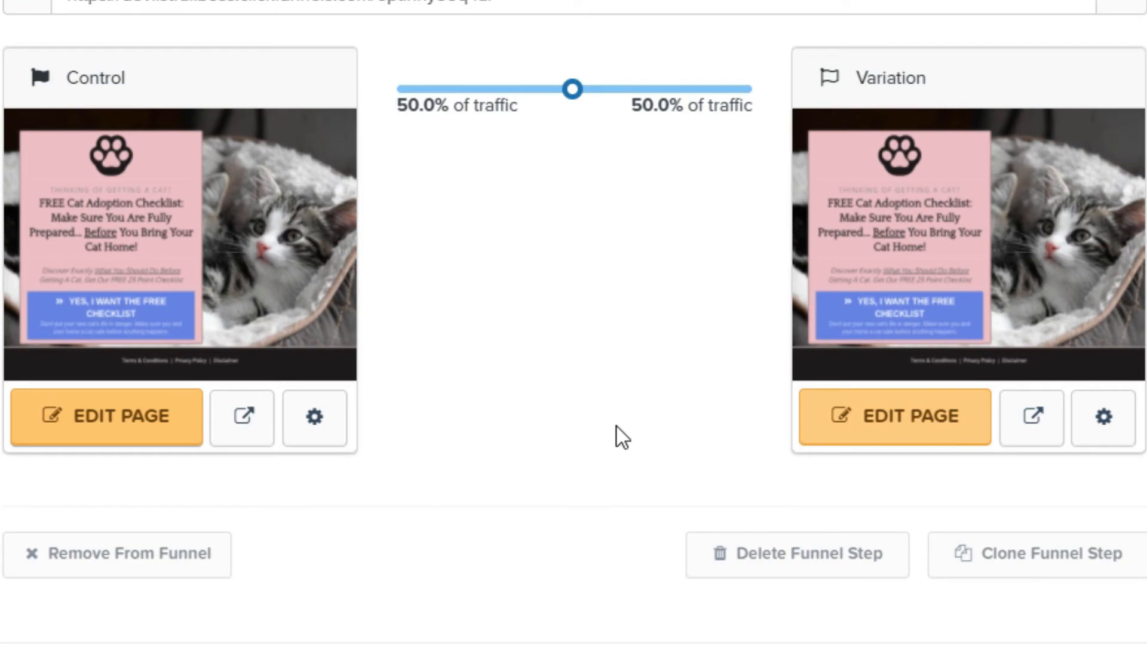
- Change the variation headline to 'FREE CHECKLIST: Get Ready For Your New Cat…', then save and exit
{"action": "left_click", "coordinate": [106, 417]}
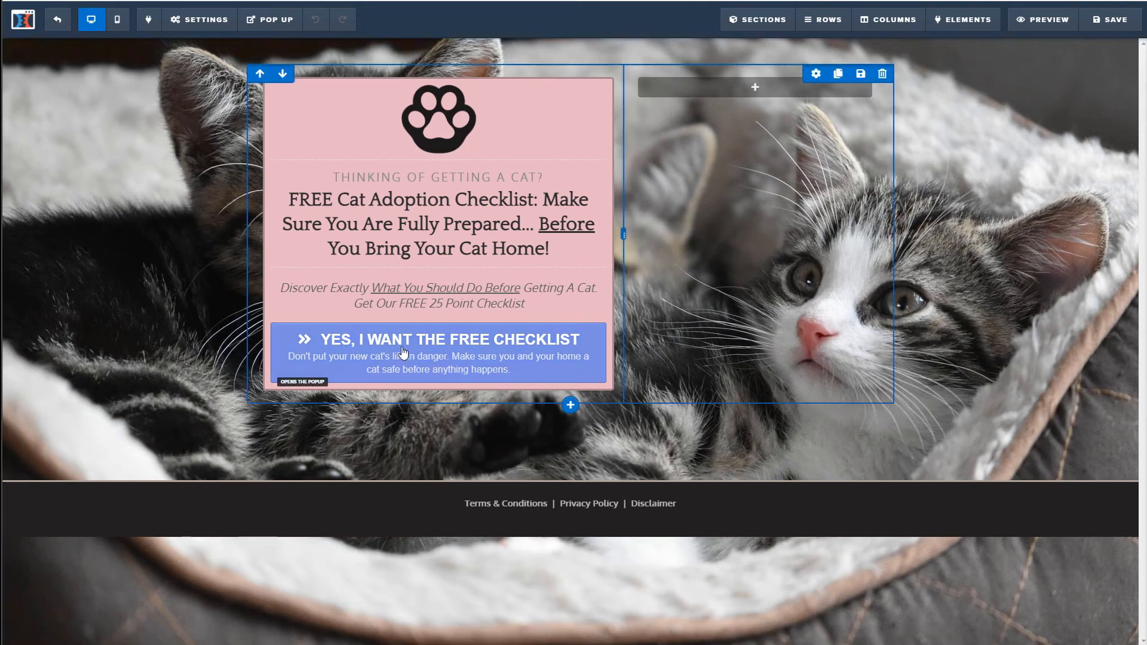
{"action": "left_click", "coordinate": [1041, 19]}
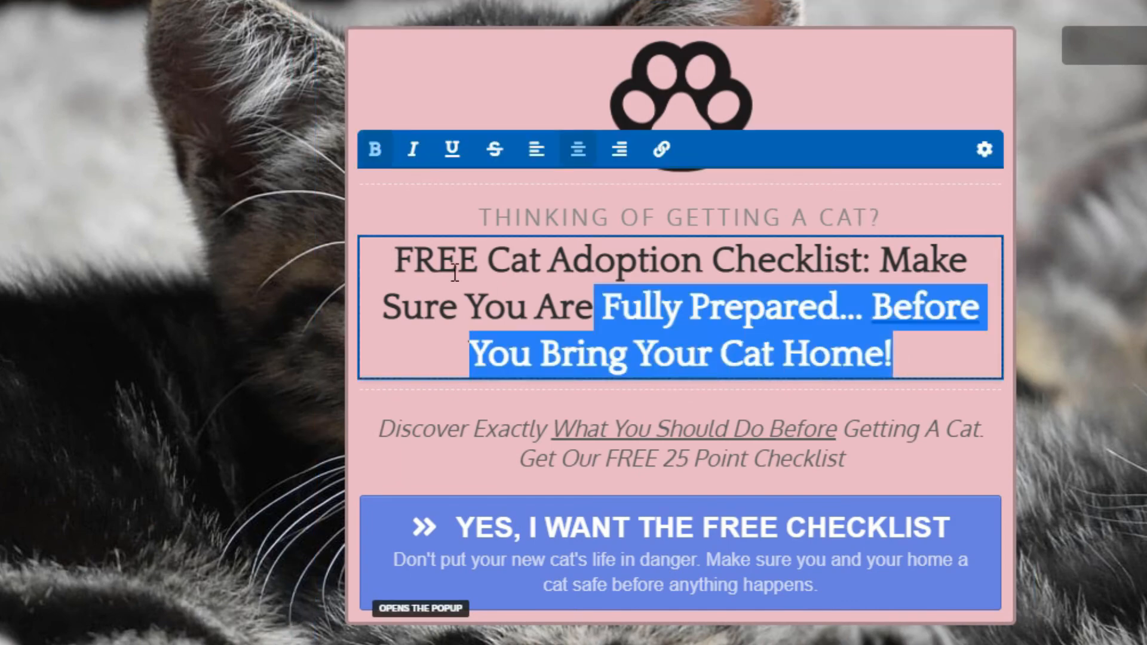
{"action": "type", "text": "FREE CHECKLIST: Get Ready For Your New Cat. With This FREE Cat Care Checklist"}
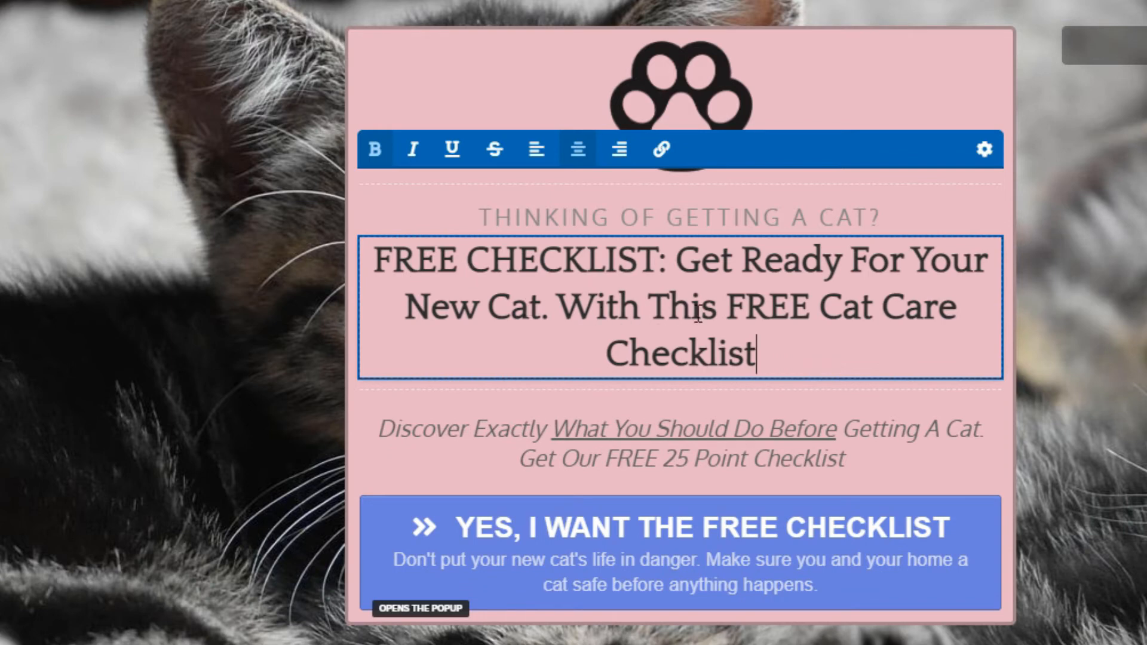
{"action": "mouse_move", "coordinate": [765, 356]}
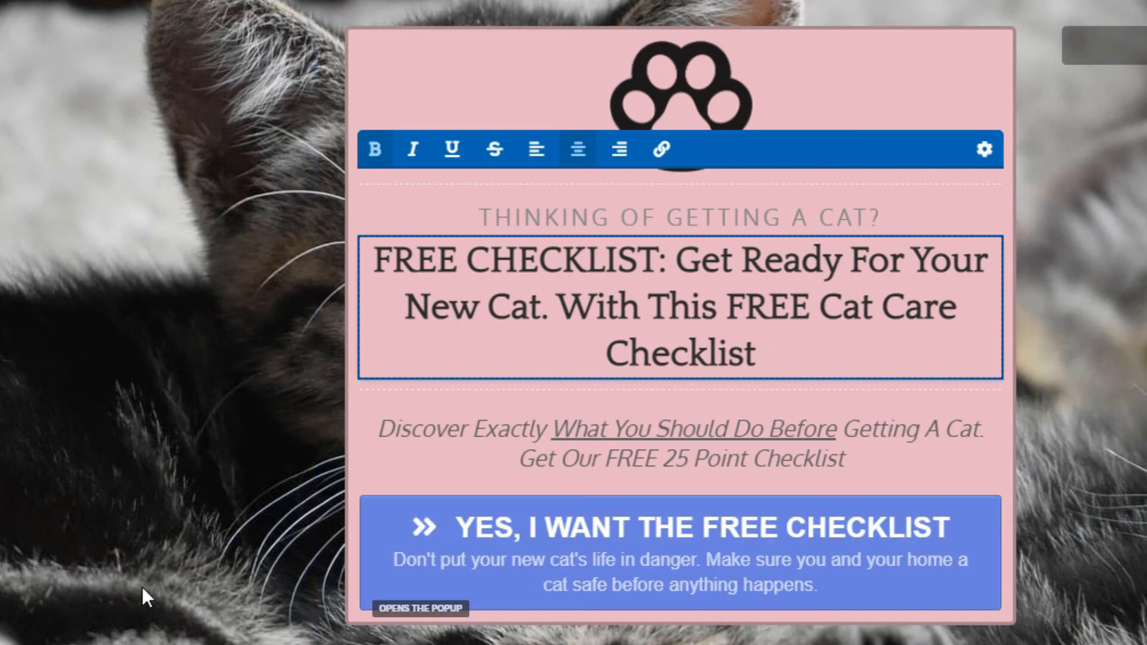
{"action": "mouse_move", "coordinate": [208, 551]}
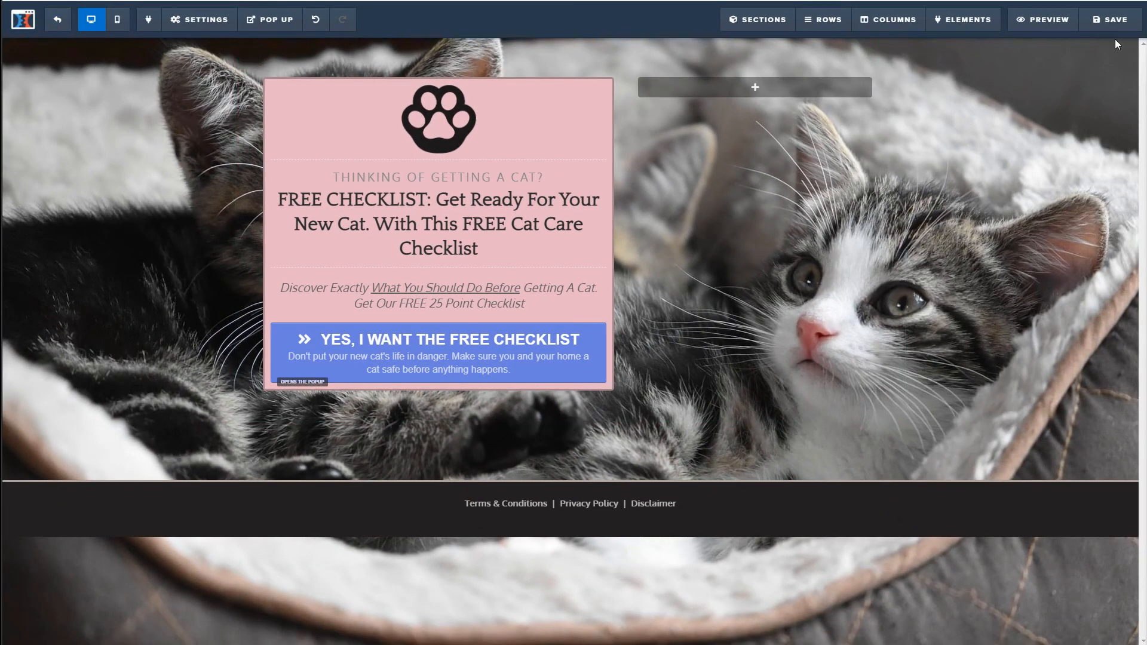
{"action": "left_click", "coordinate": [437, 224]}
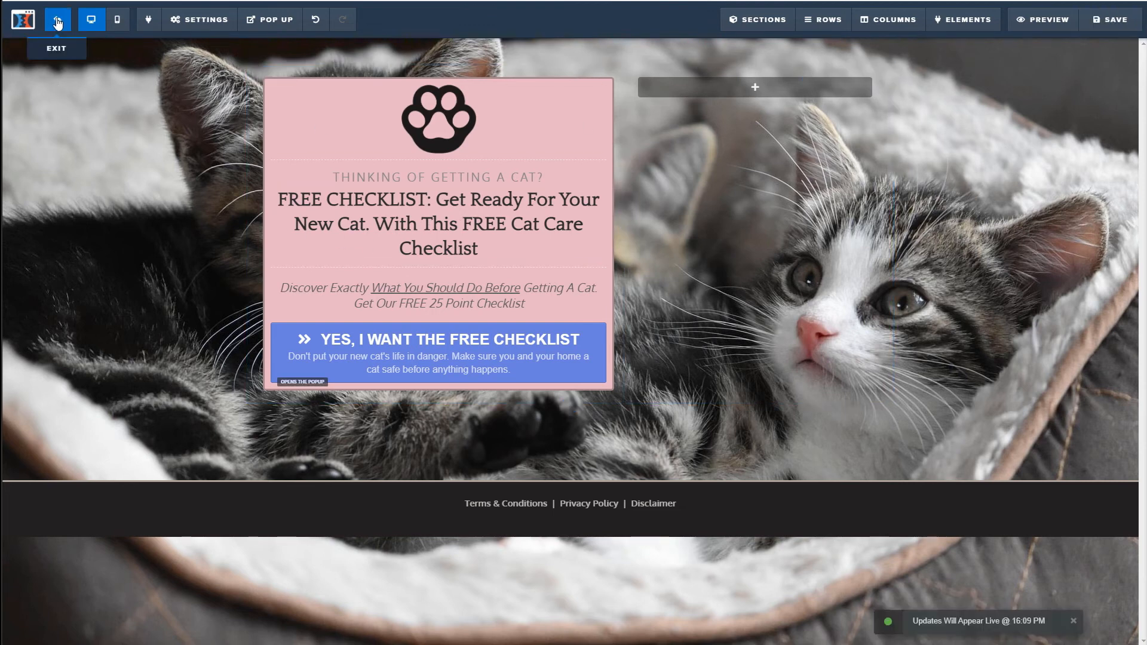
{"action": "left_click", "coordinate": [91, 19]}
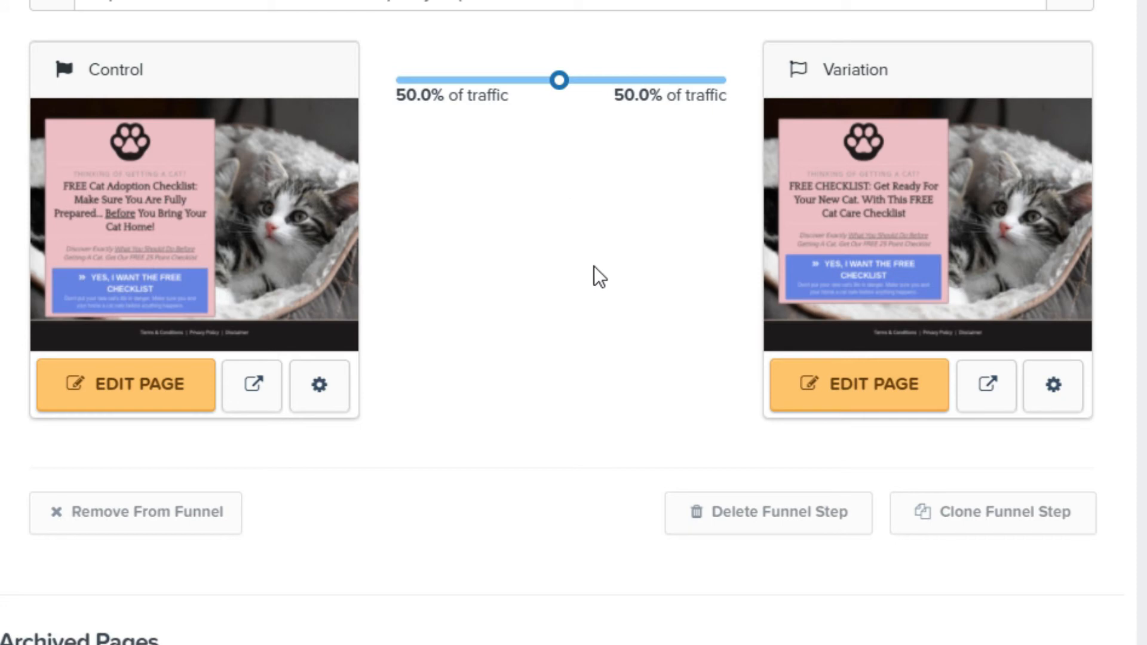
{"action": "mouse_move", "coordinate": [1045, 325]}
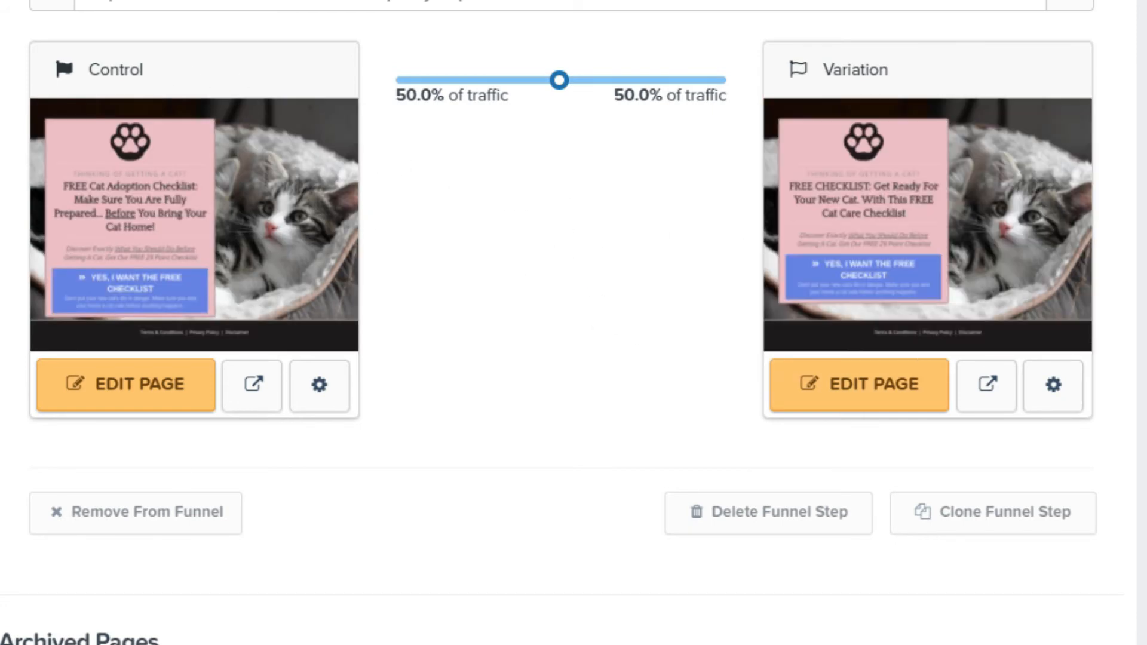
{"action": "mouse_move", "coordinate": [336, 277]}
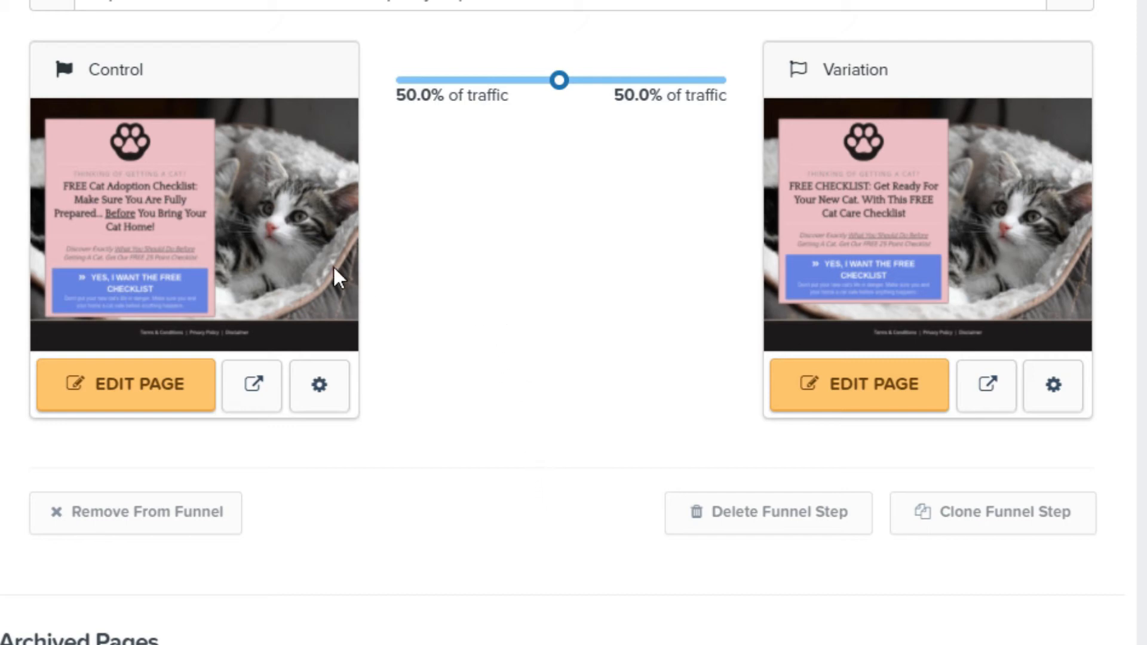
{"action": "mouse_move", "coordinate": [600, 284]}
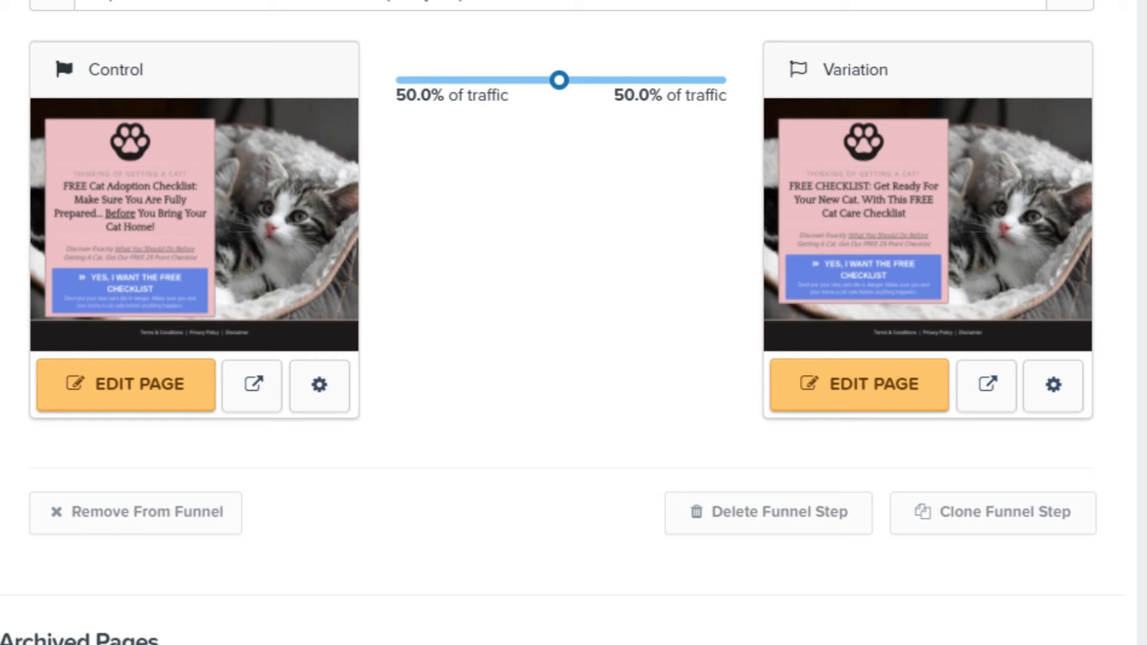
{"action": "mouse_move", "coordinate": [501, 421]}
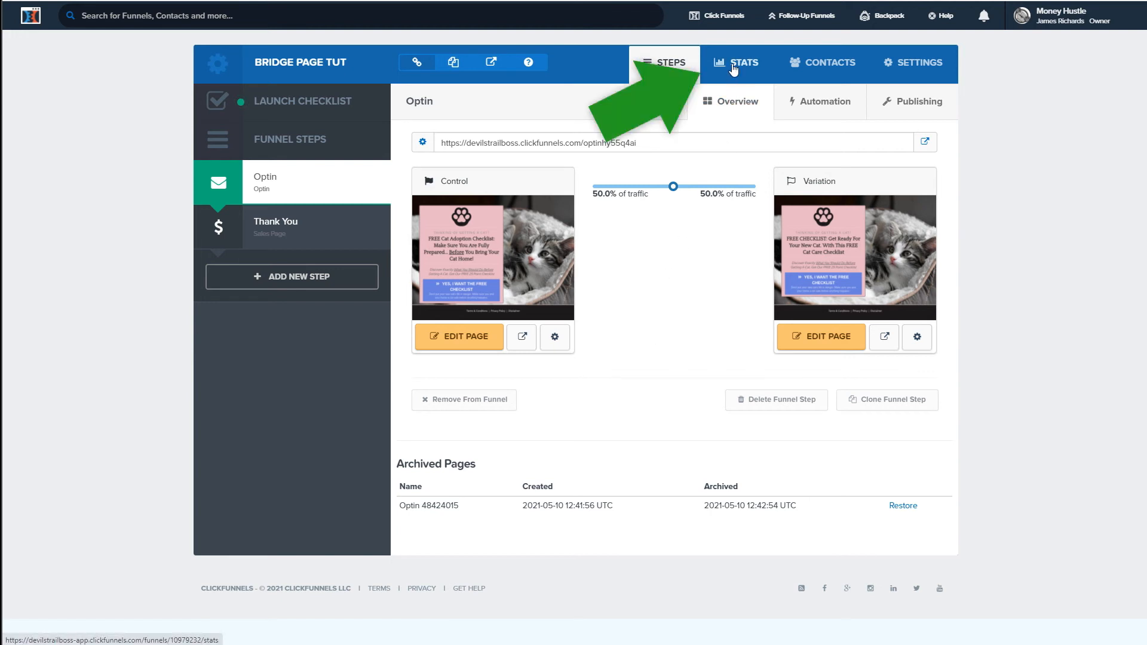
- Open the Bridge Page Tut stats and expand Optin into Control and Variation rows
{"action": "left_click", "coordinate": [735, 63]}
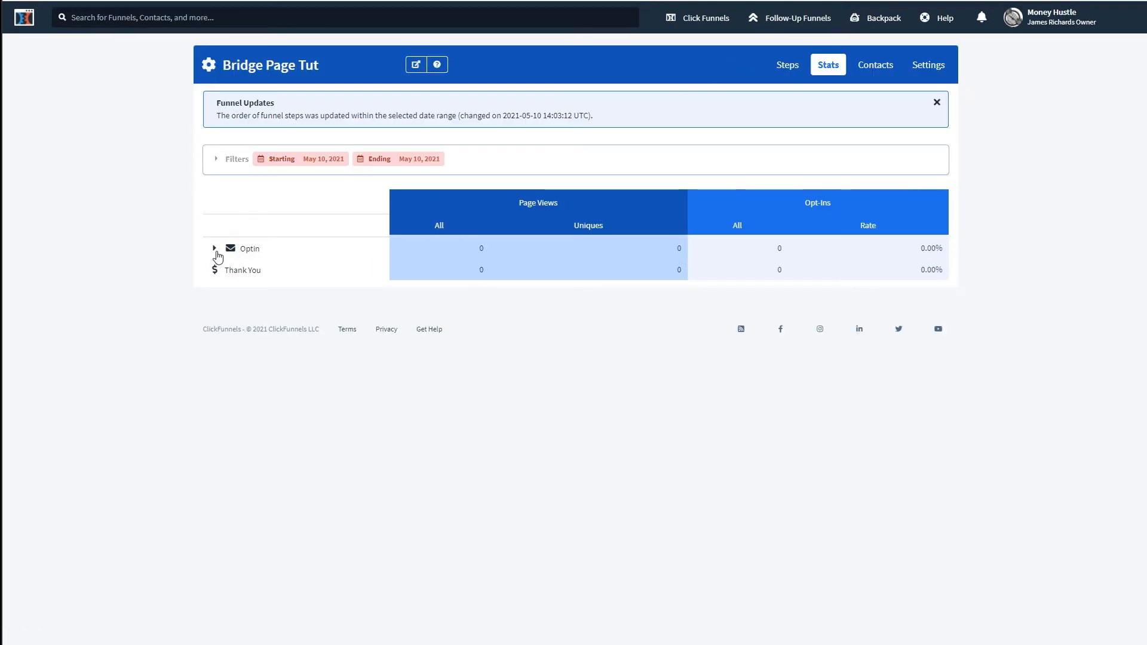
{"action": "left_click", "coordinate": [215, 248]}
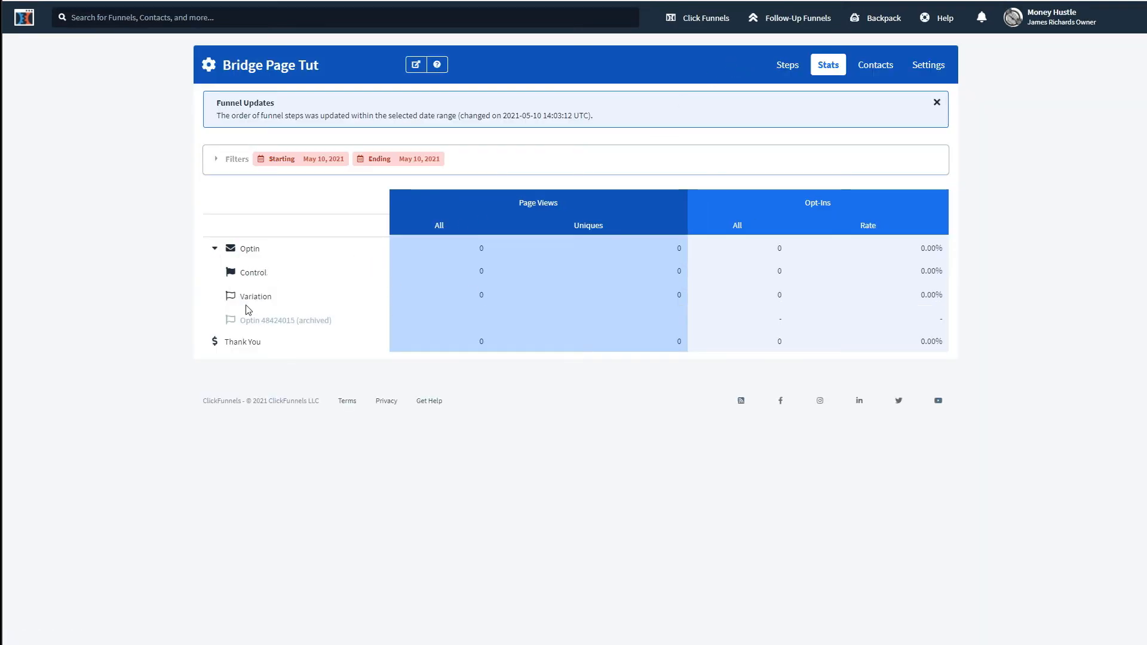
{"action": "mouse_move", "coordinate": [566, 279]}
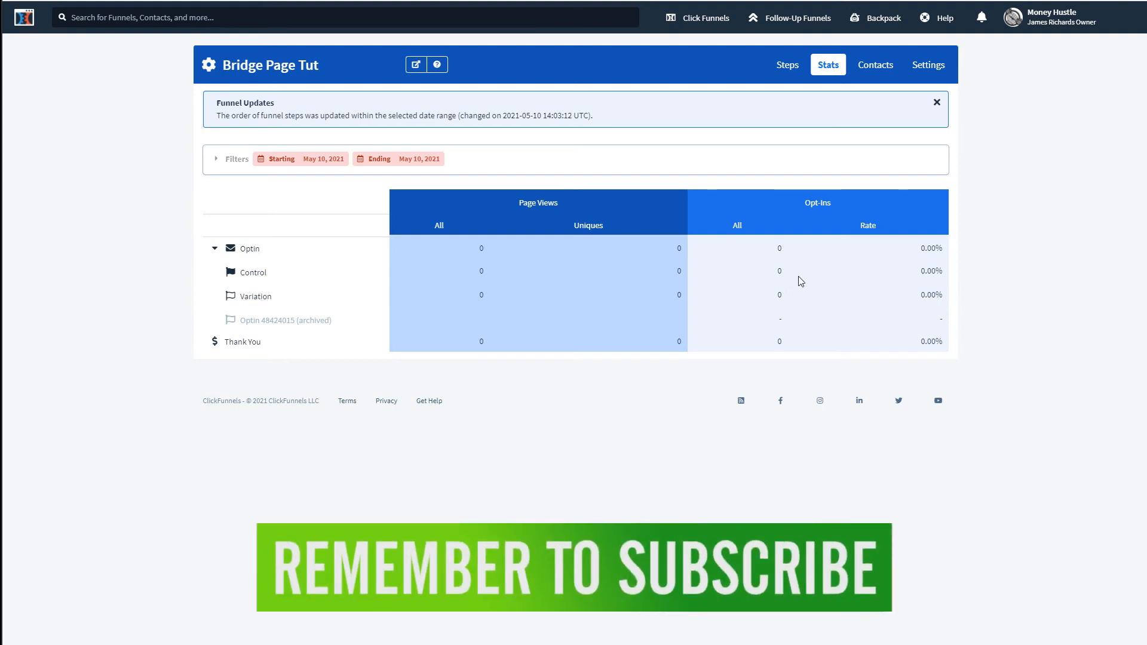
{"action": "mouse_move", "coordinate": [313, 300]}
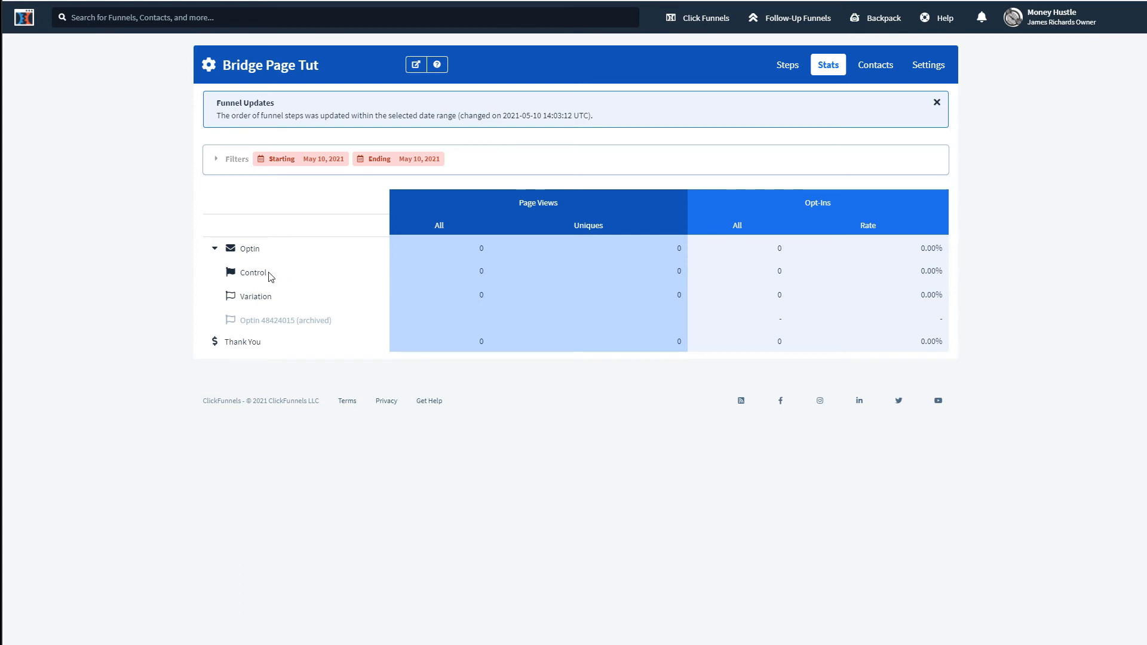
{"action": "mouse_move", "coordinate": [937, 286]}
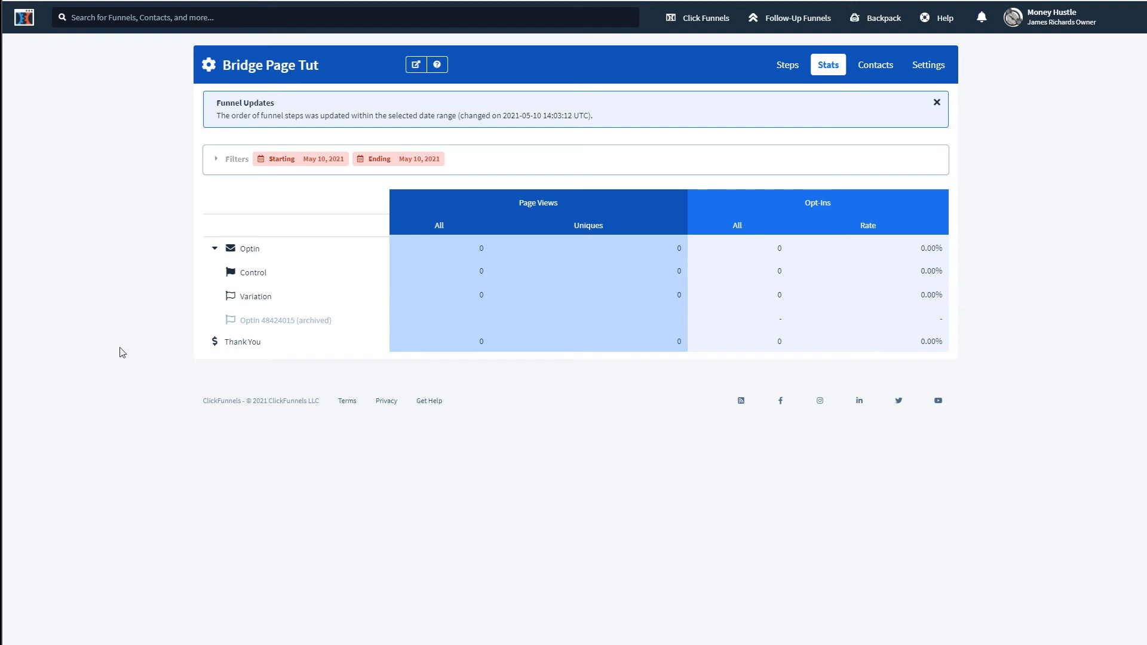
{"action": "mouse_move", "coordinate": [271, 346]}
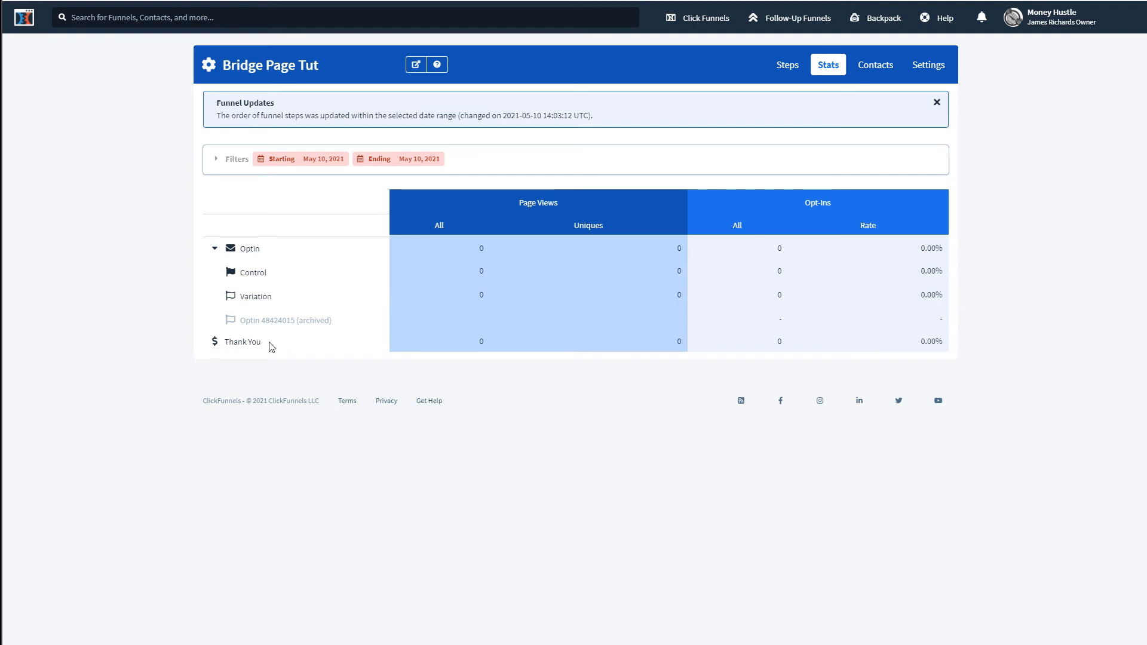
{"action": "mouse_move", "coordinate": [229, 344]}
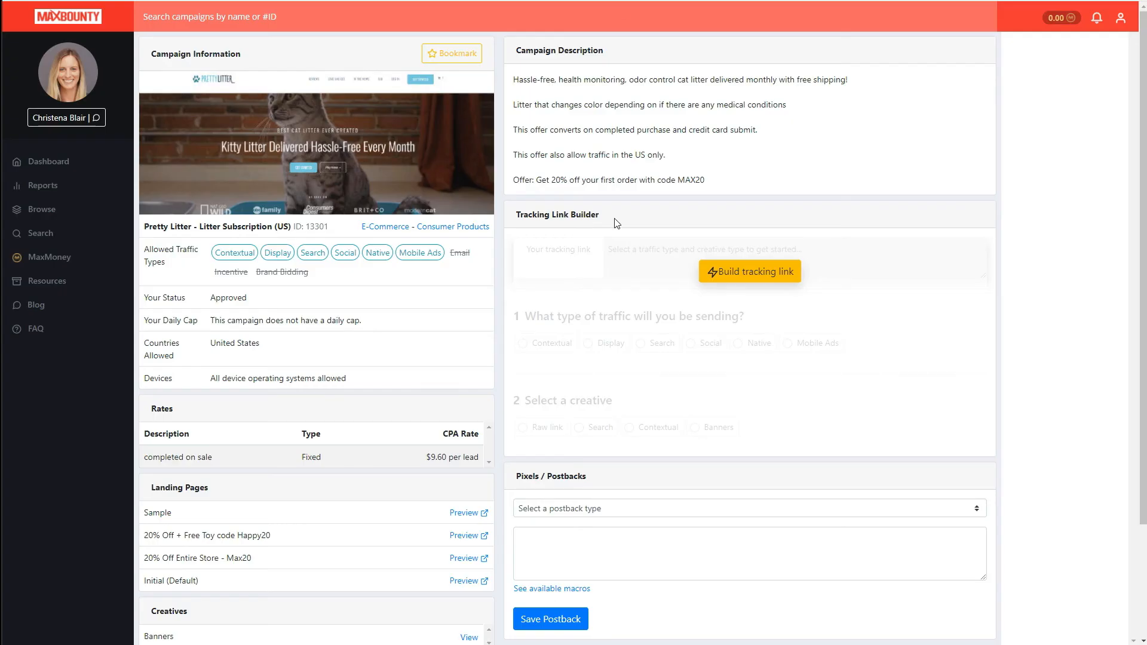
- Build a Pretty Litter tracking link with search creative, Initial landing page and sub ID 12
{"action": "left_click", "coordinate": [749, 271]}
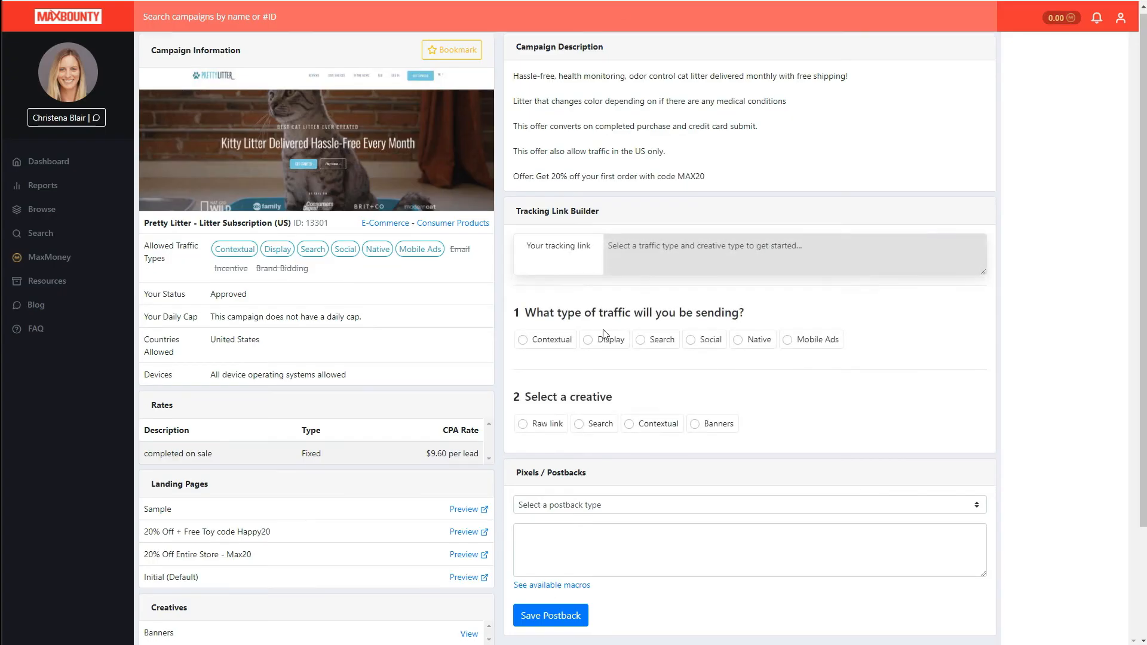
{"action": "scroll", "scroll_direction": "down", "scroll_amount": 3}
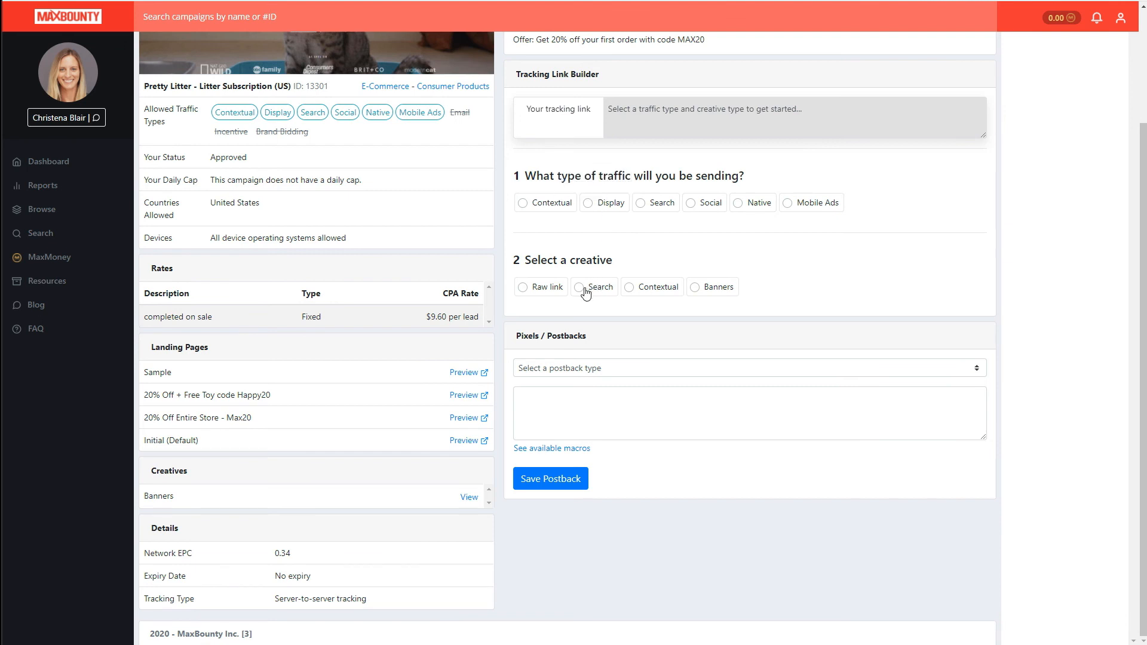
{"action": "left_click", "coordinate": [586, 287]}
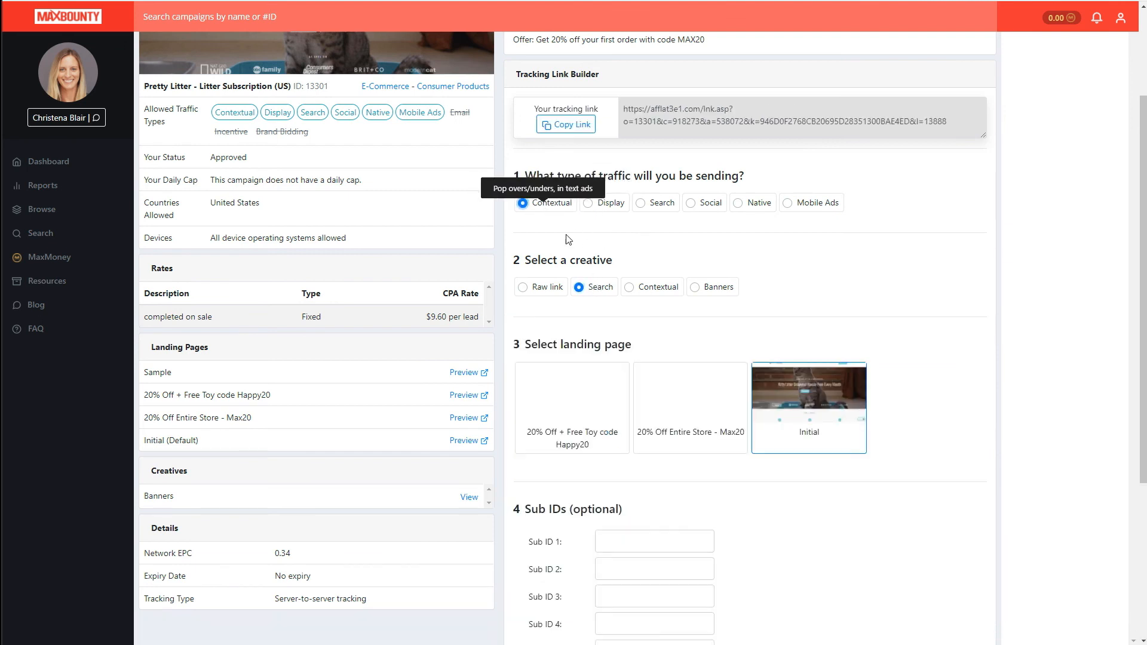
{"action": "scroll", "scroll_direction": "down", "scroll_amount": 3}
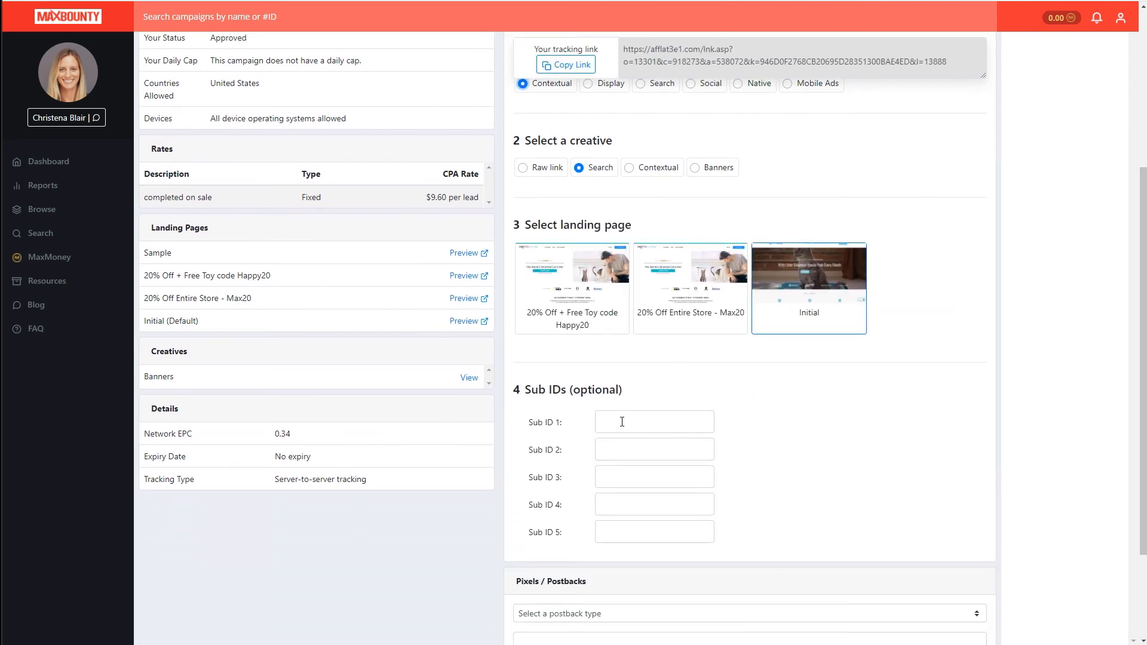
{"action": "left_click", "coordinate": [653, 423]}
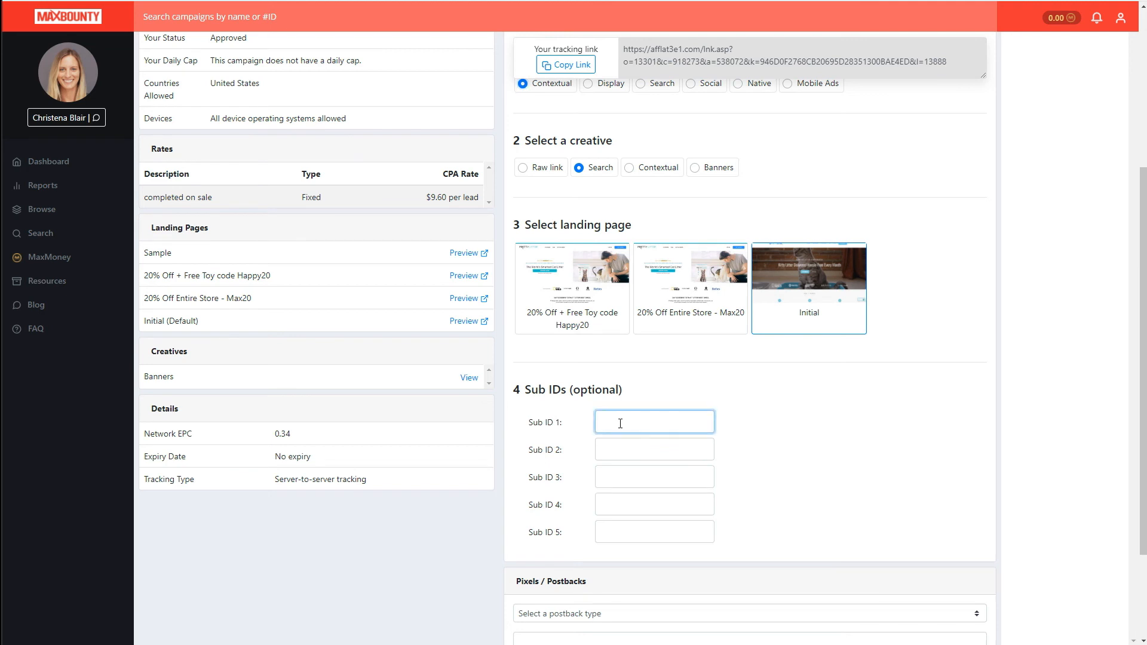
{"action": "type", "text": "1"}
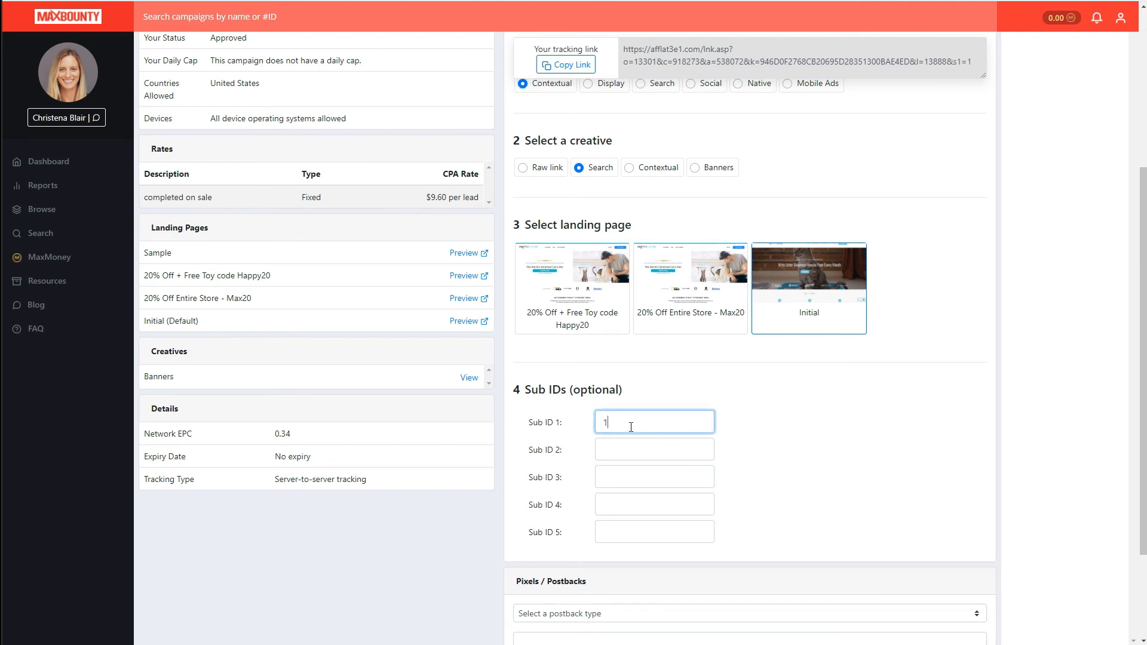
{"action": "type", "text": "2"}
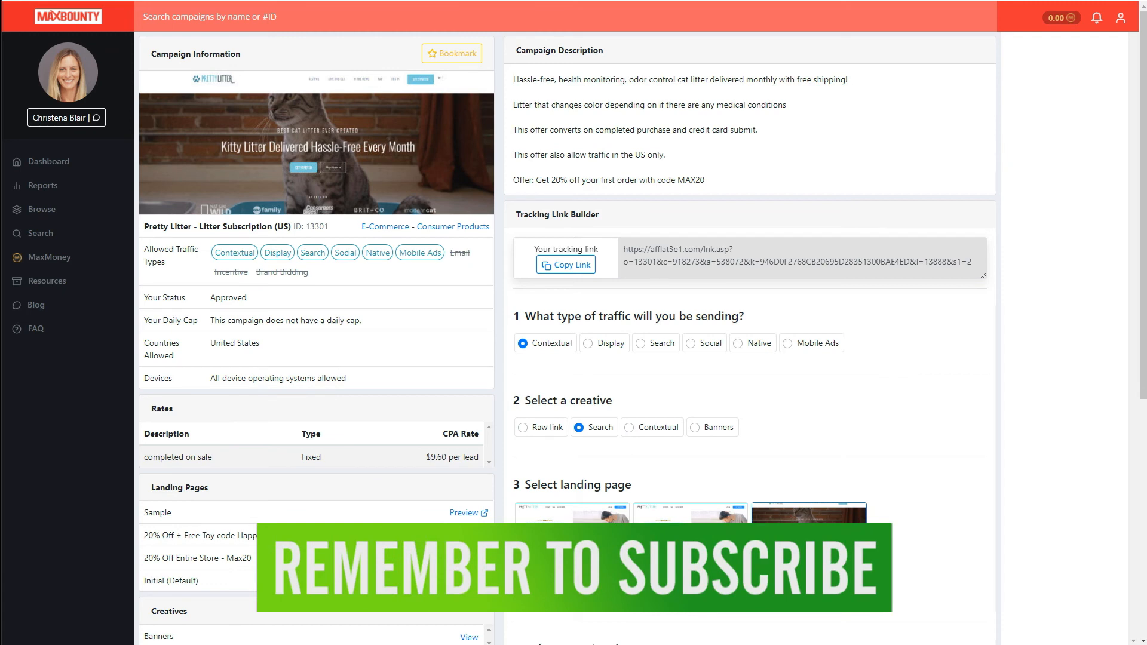
{"action": "mouse_move", "coordinate": [632, 215]}
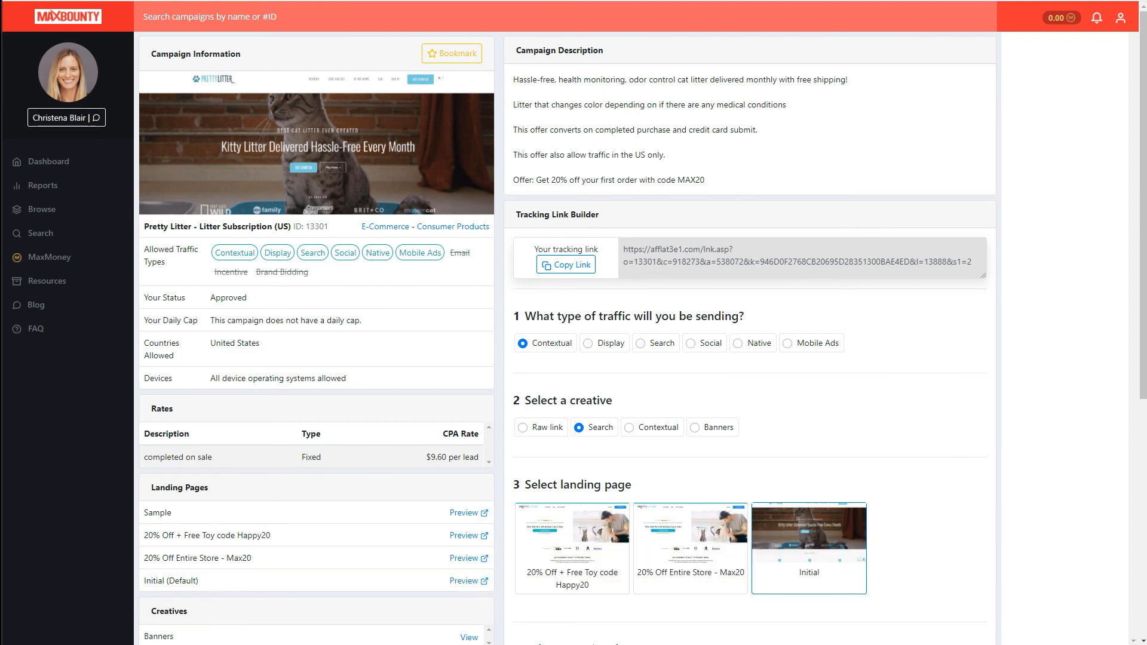
{"action": "scroll", "scroll_direction": "down", "scroll_amount": 3}
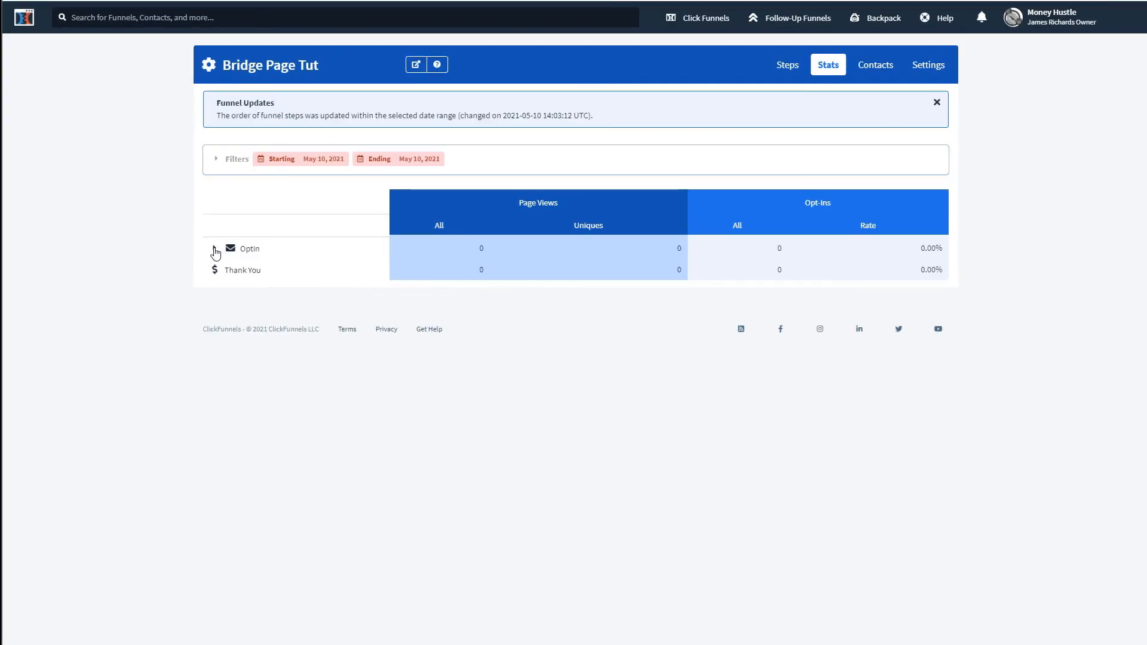
- Expand Optin on the stats page to show Control, Variation and archived page rows
{"action": "left_click", "coordinate": [215, 251]}
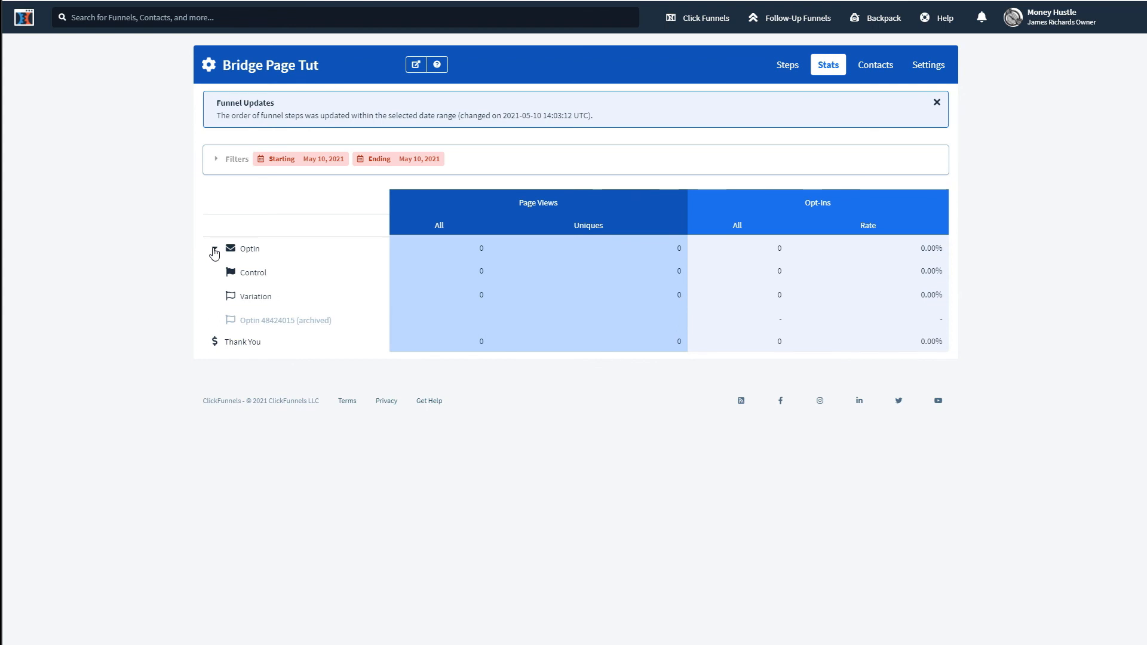
{"action": "left_click", "coordinate": [215, 248]}
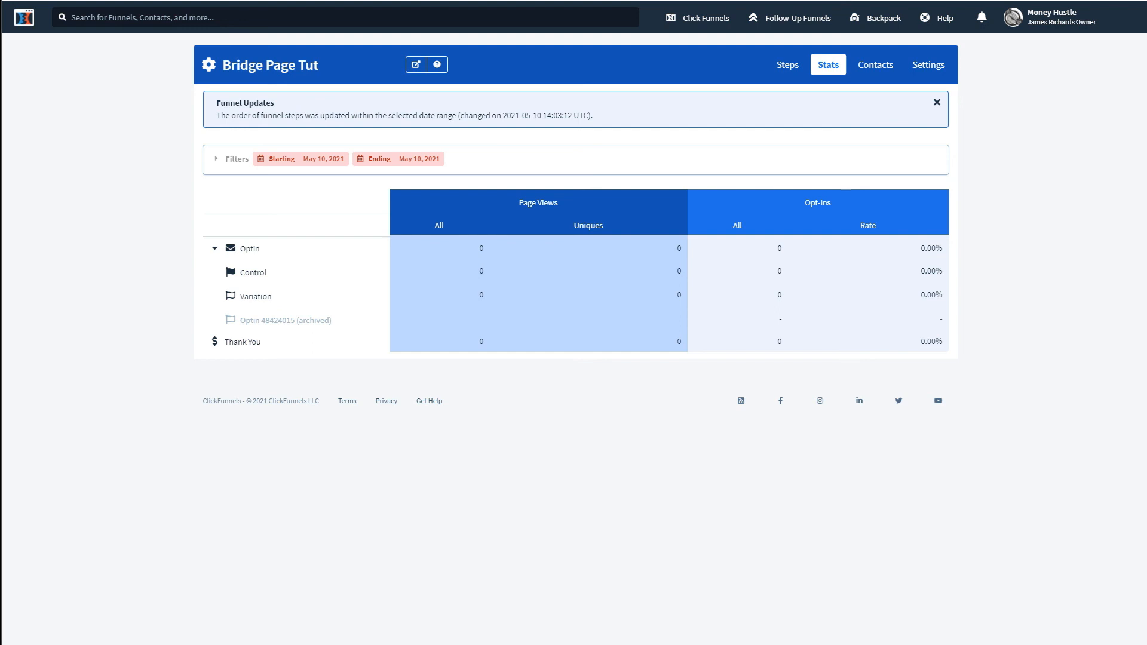
{"action": "mouse_move", "coordinate": [179, 349]}
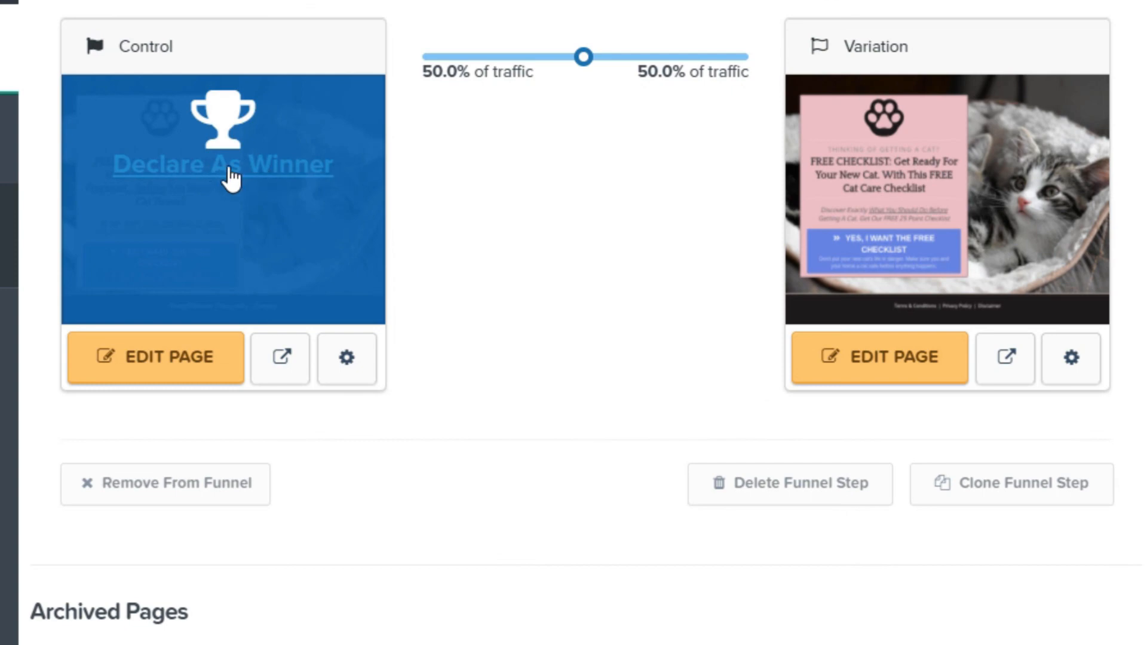
- Declare the original Control page the winner of the Optin split test
{"action": "left_click", "coordinate": [223, 164]}
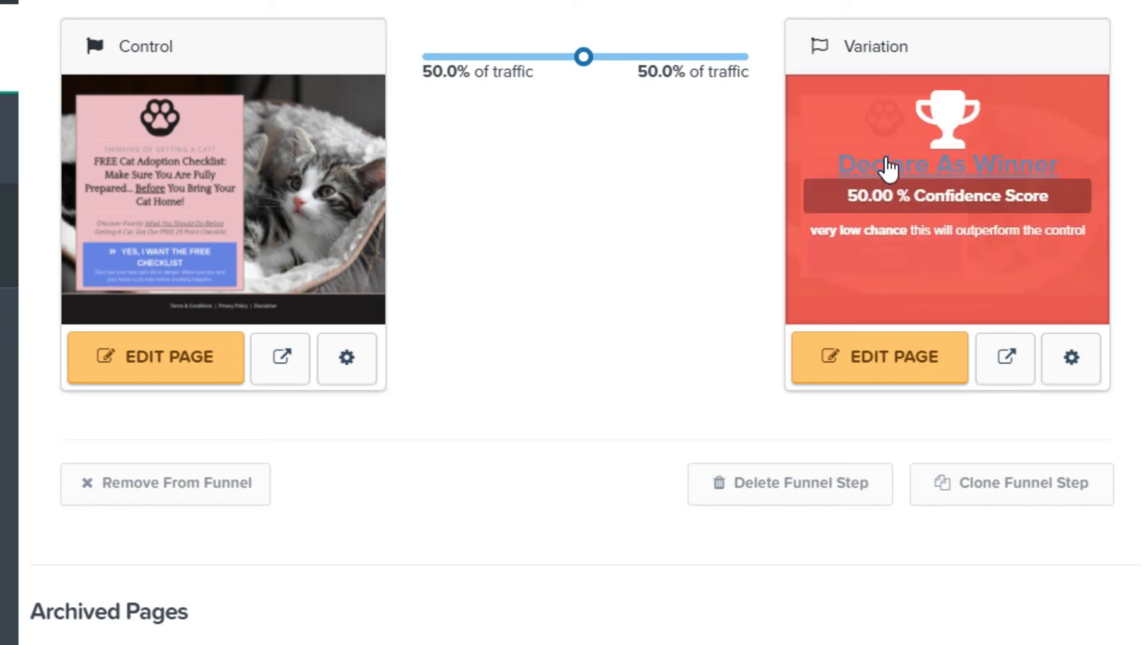
{"action": "mouse_move", "coordinate": [863, 179]}
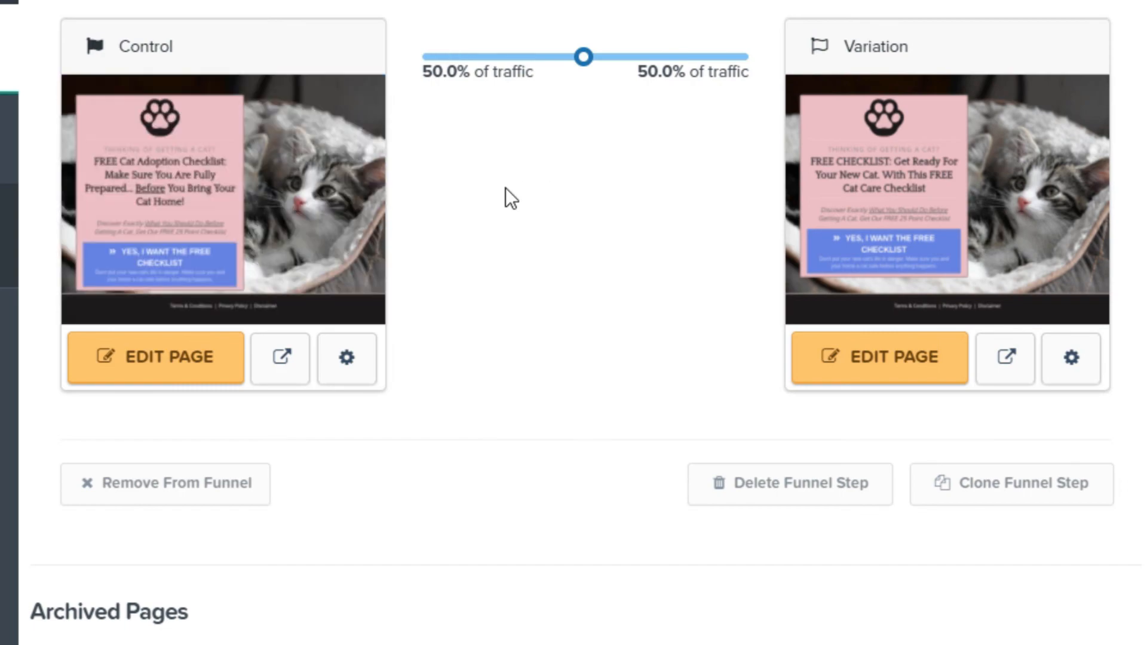
{"action": "mouse_move", "coordinate": [591, 79]}
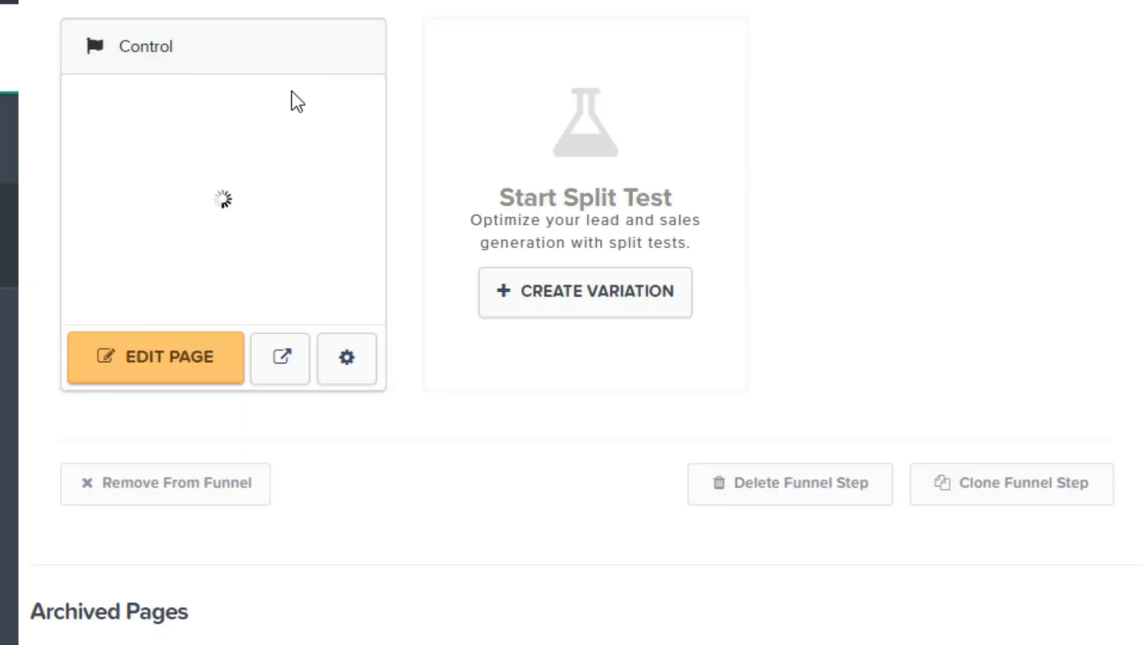
{"action": "mouse_move", "coordinate": [265, 180]}
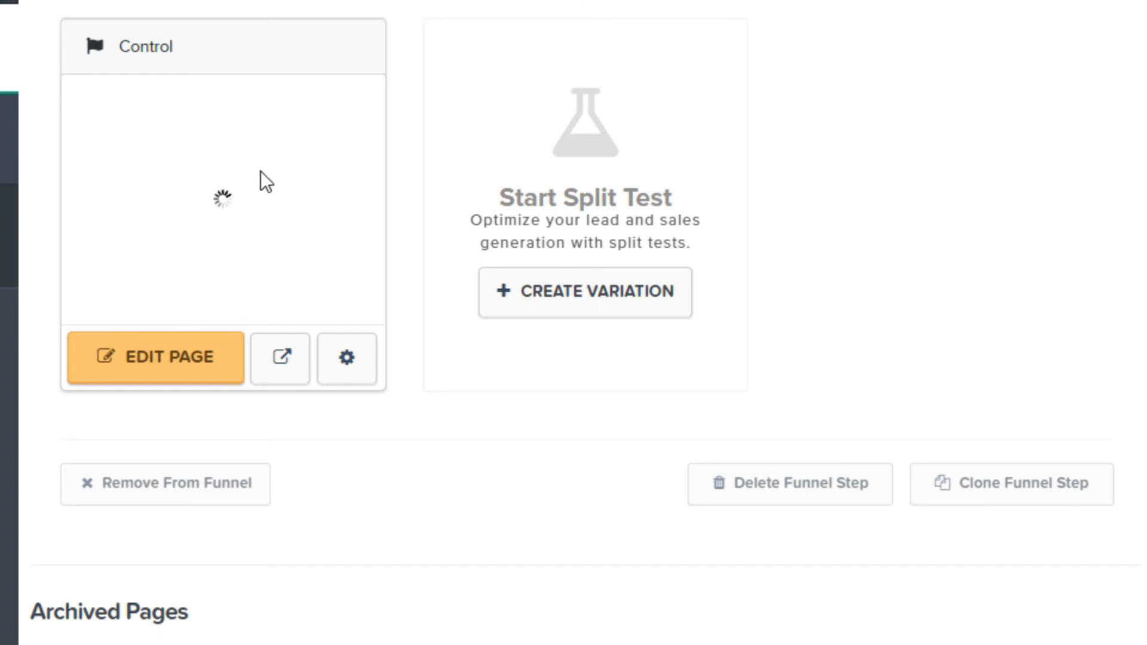